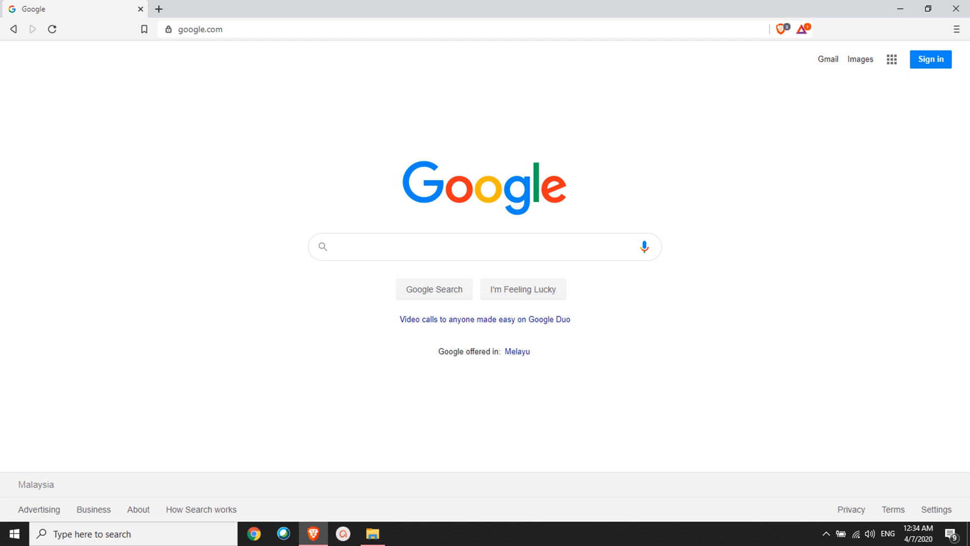
{"action": "mouse_move", "coordinate": [417, 12]}
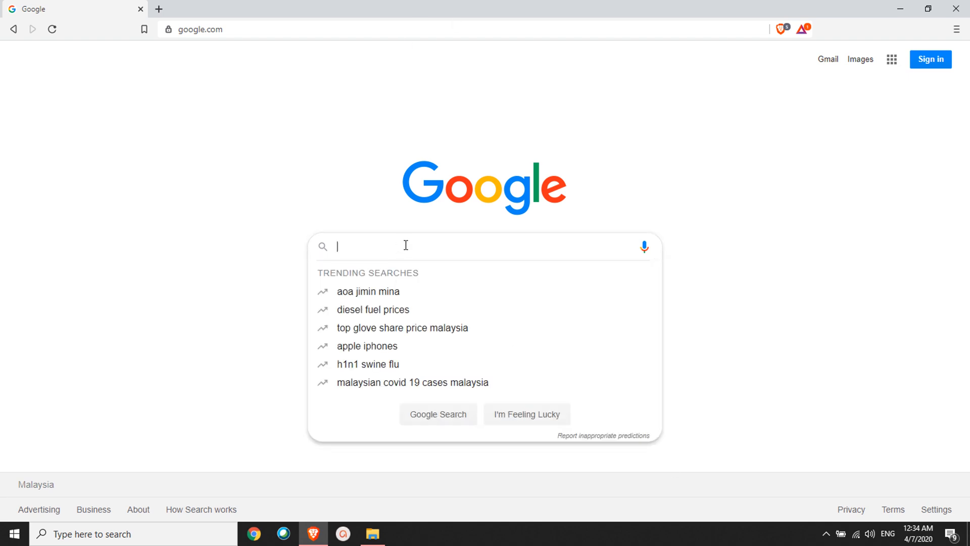
Search Google for 'golang' and go to the golang.org result.
{"action": "type", "text": "golan"}
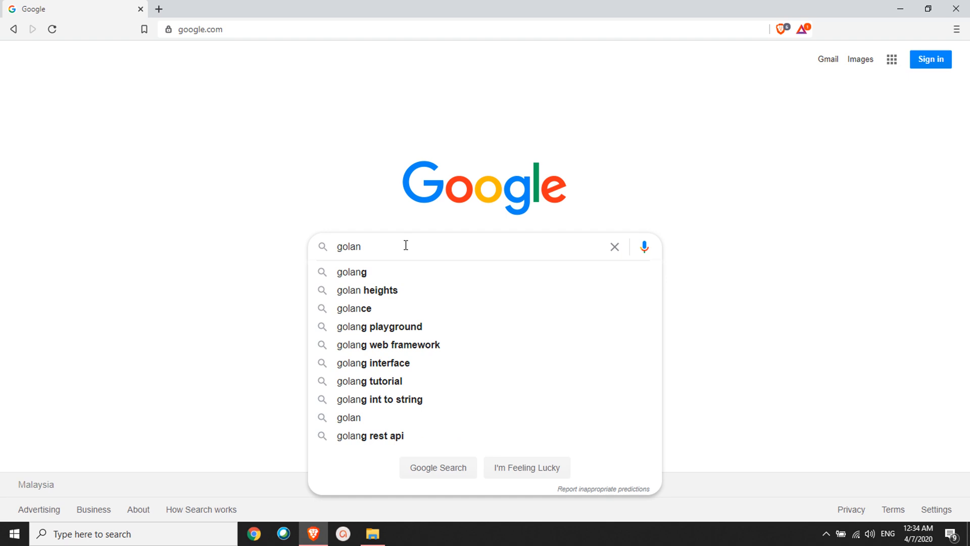
{"action": "left_click", "coordinate": [350, 272]}
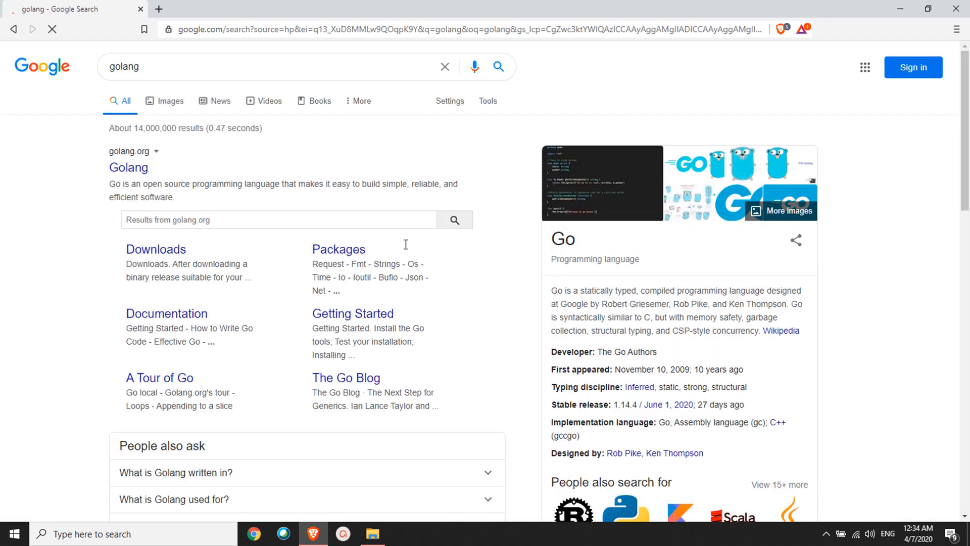
{"action": "mouse_move", "coordinate": [128, 172]}
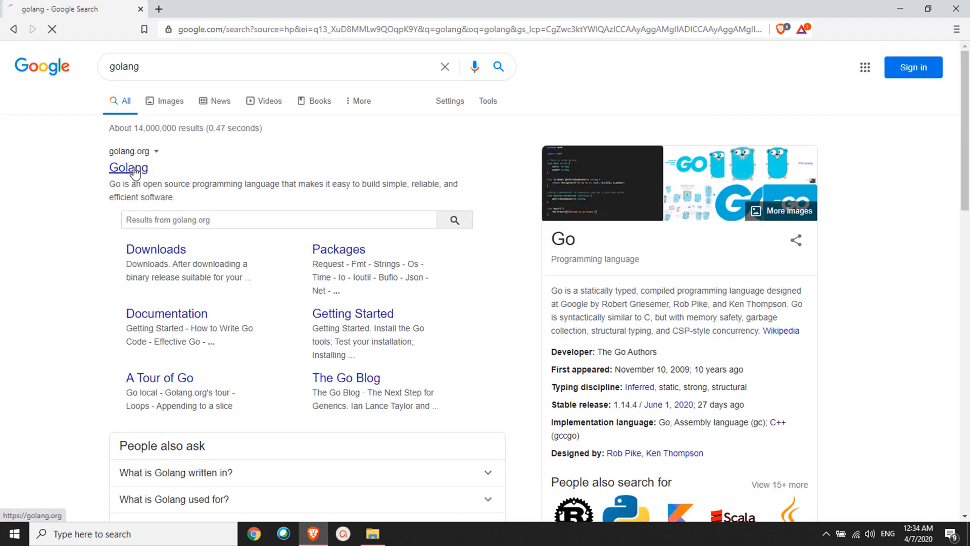
{"action": "left_click", "coordinate": [128, 168]}
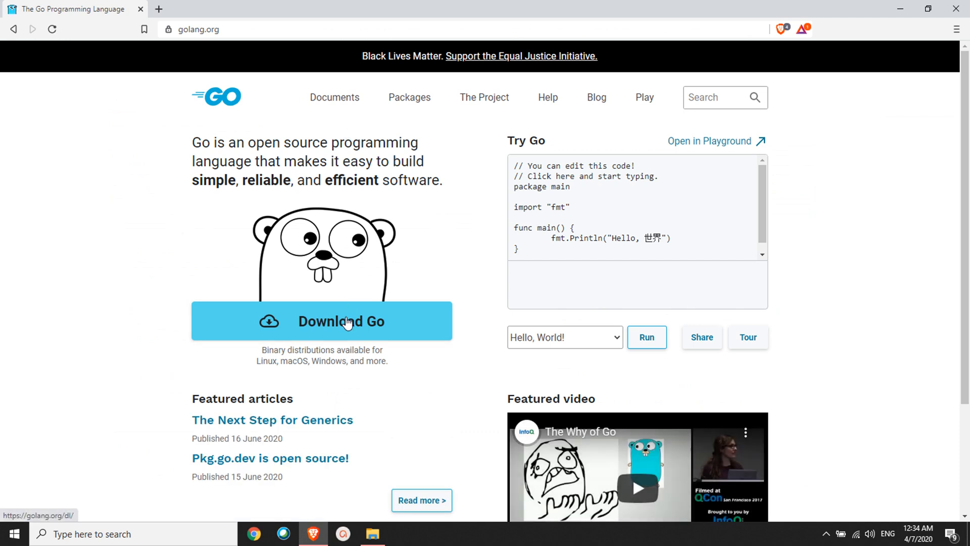
From the Go downloads page, start downloading go1.14.4.windows-amd64.msi.
{"action": "left_click", "coordinate": [321, 321]}
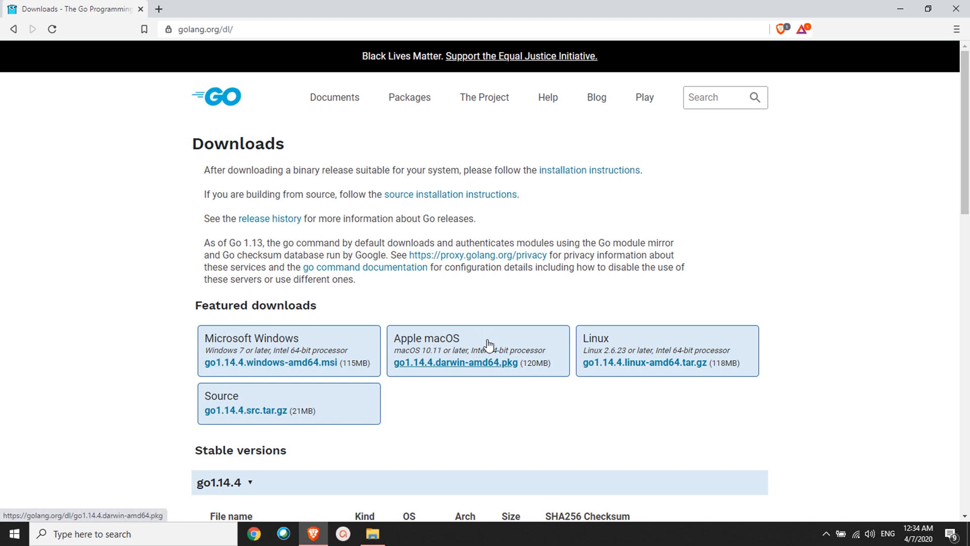
{"action": "mouse_move", "coordinate": [120, 382]}
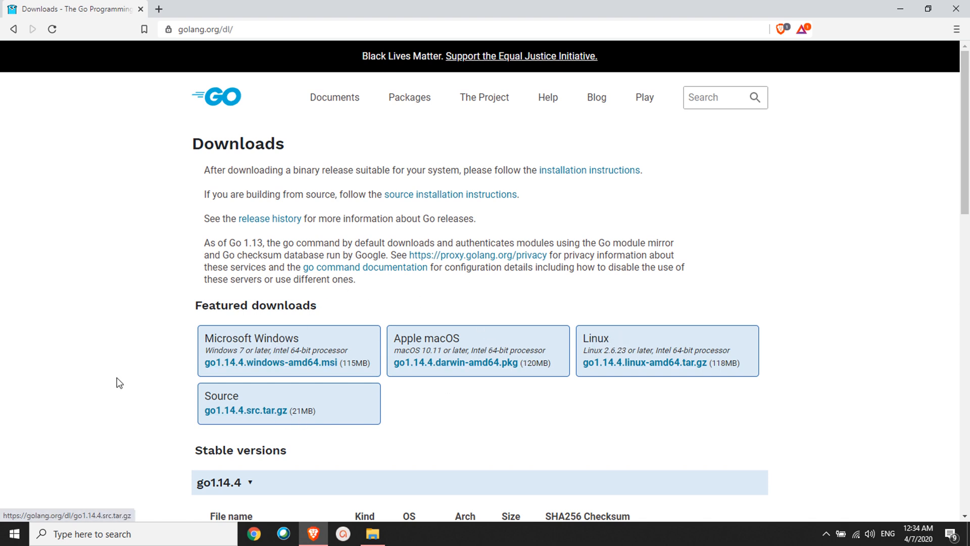
{"action": "mouse_move", "coordinate": [260, 283]}
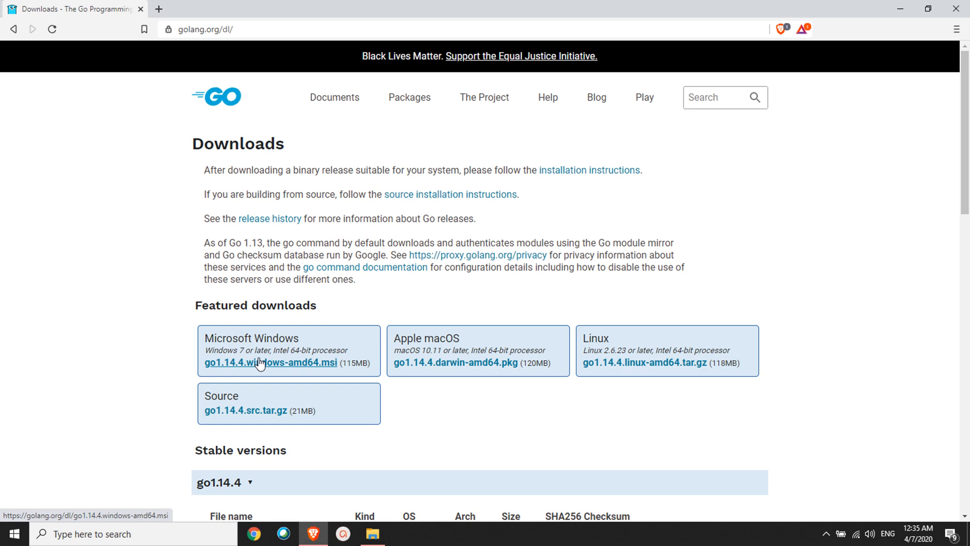
{"action": "mouse_move", "coordinate": [281, 362]}
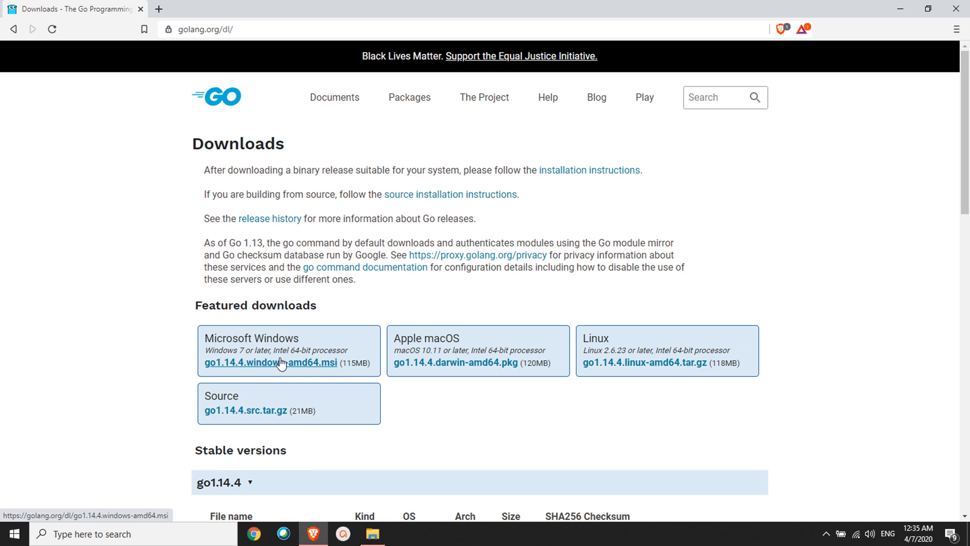
{"action": "left_click", "coordinate": [271, 362]}
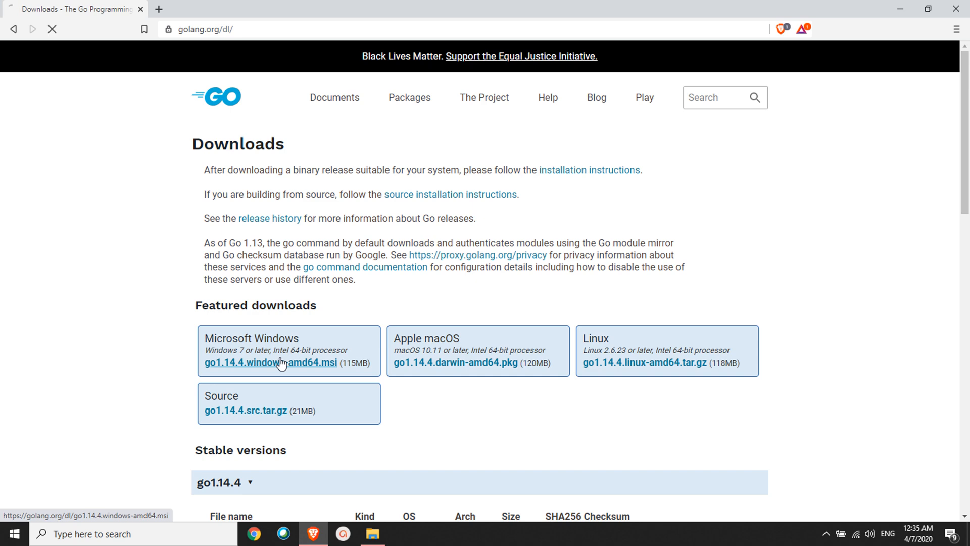
{"action": "left_click", "coordinate": [271, 363]}
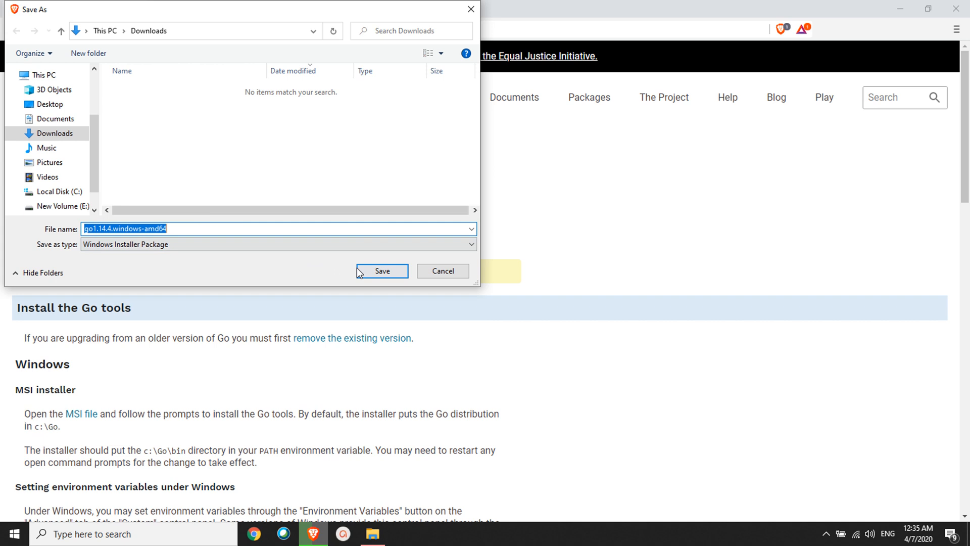
Save the Go 1.14.4 Windows installer into the Downloads folder.
{"action": "left_click", "coordinate": [382, 271]}
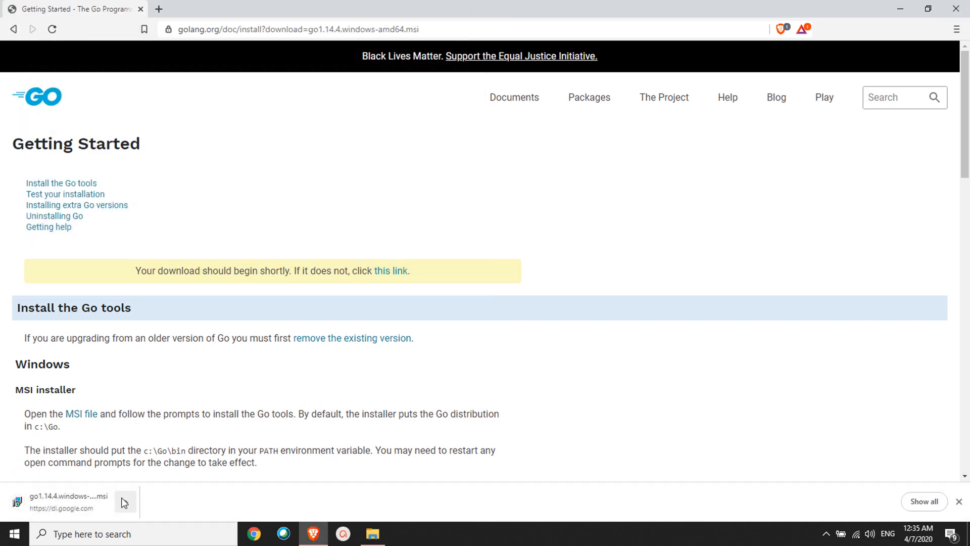
{"action": "mouse_move", "coordinate": [70, 507]}
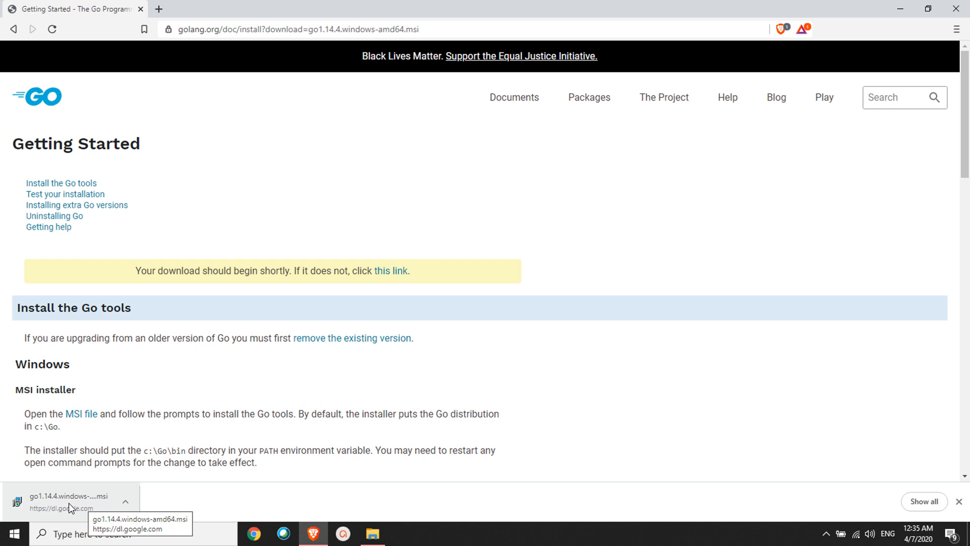
{"action": "mouse_move", "coordinate": [76, 497]}
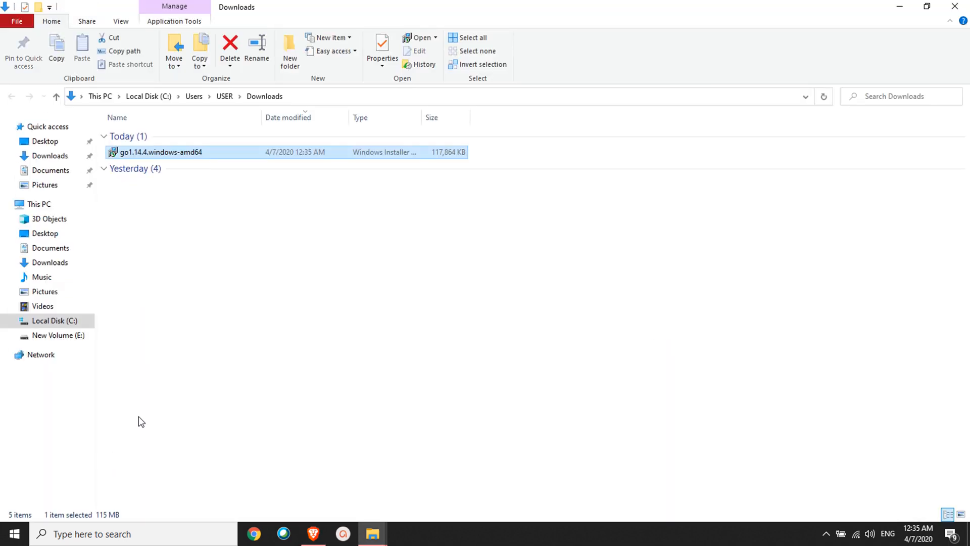
Run go1.14.4.windows-amd64 from Downloads to launch the Go Setup Wizard.
{"action": "left_click", "coordinate": [104, 168]}
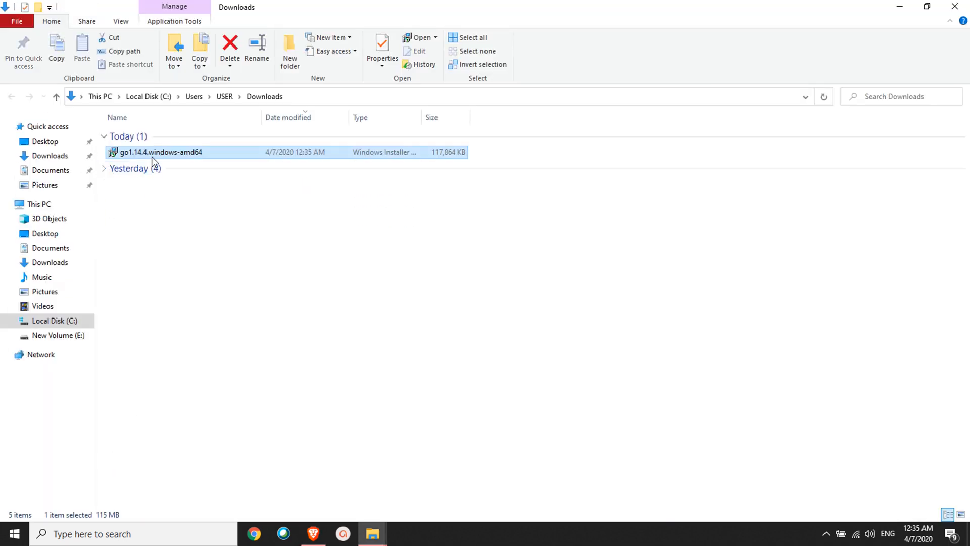
{"action": "right_click", "coordinate": [158, 151]}
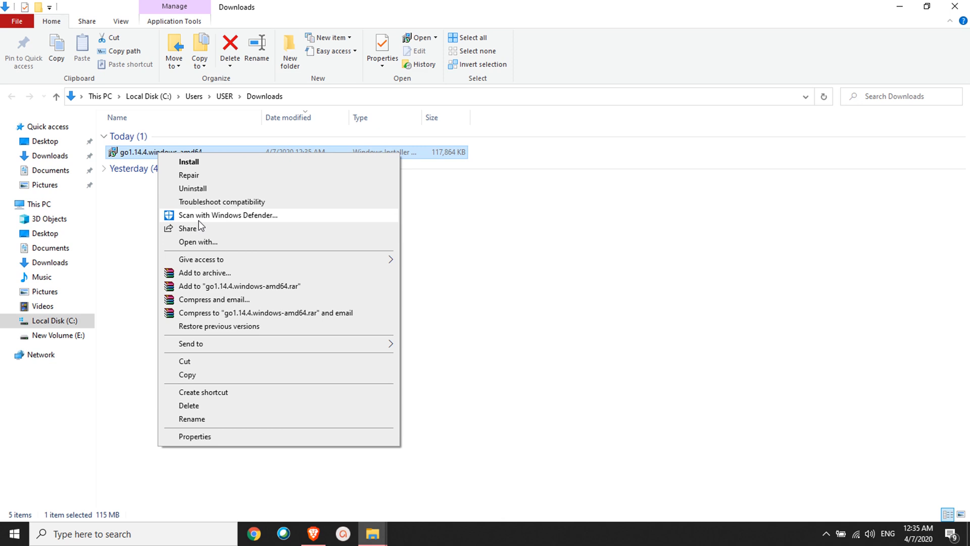
{"action": "mouse_move", "coordinate": [200, 164]}
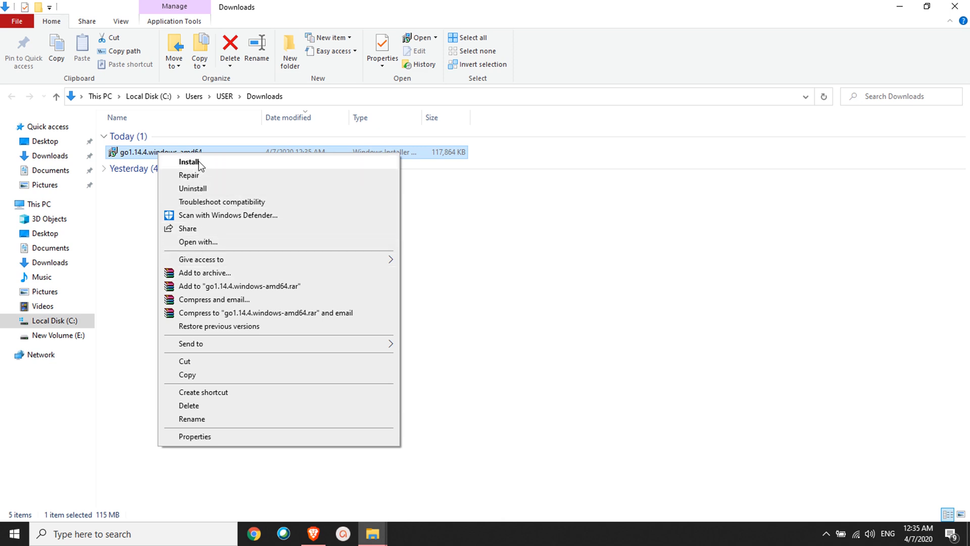
{"action": "left_click", "coordinate": [189, 161]}
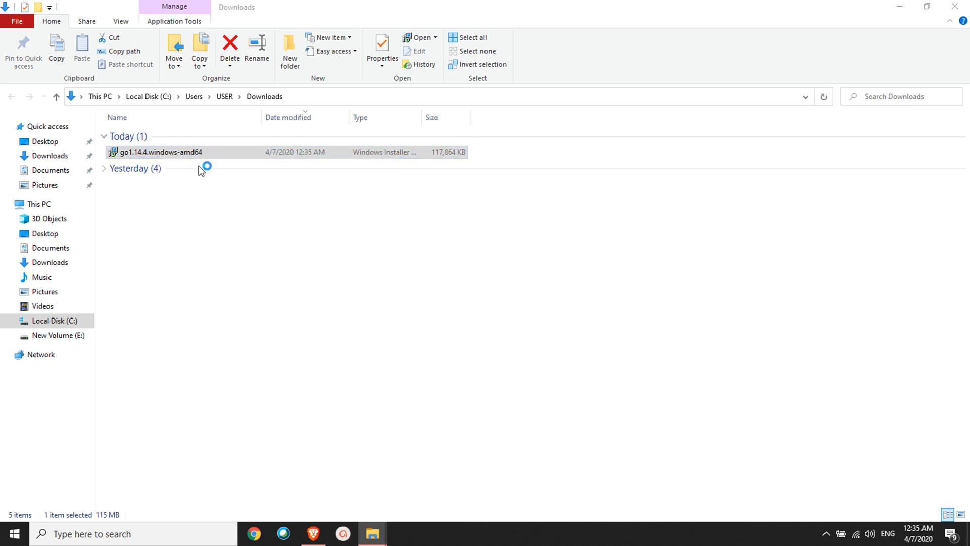
{"action": "double_click", "coordinate": [159, 152]}
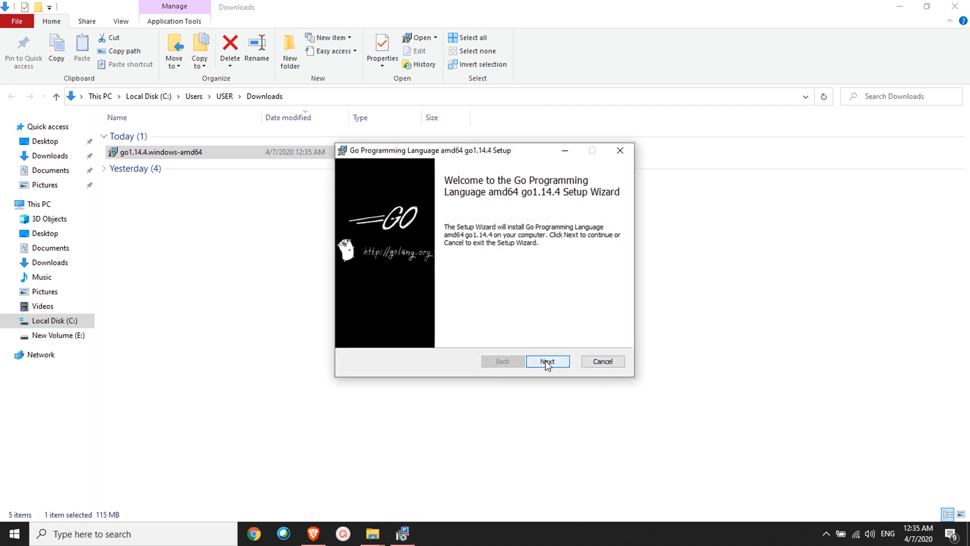
Install Go 1.14.4 into C:\Go\ with defaults and finish the wizard.
{"action": "left_click", "coordinate": [547, 361]}
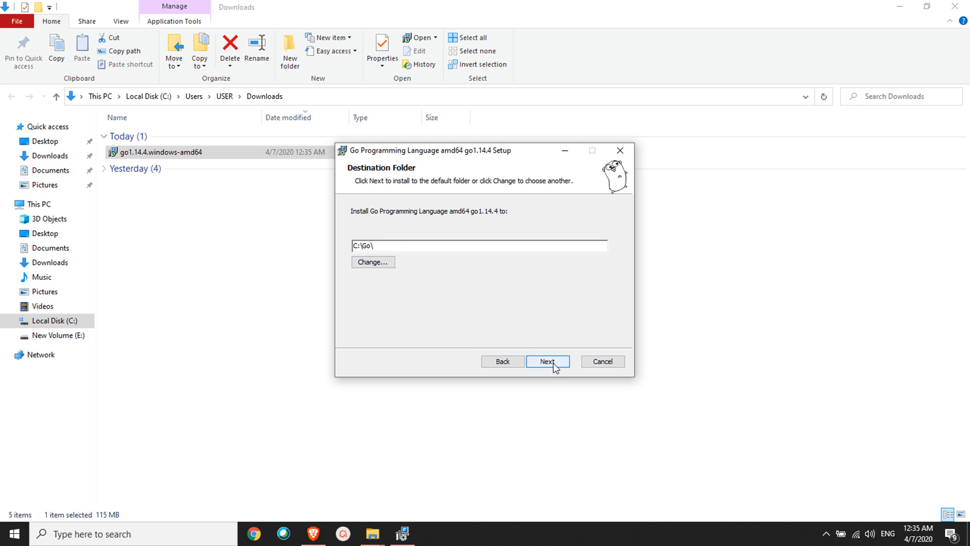
{"action": "left_click", "coordinate": [547, 362]}
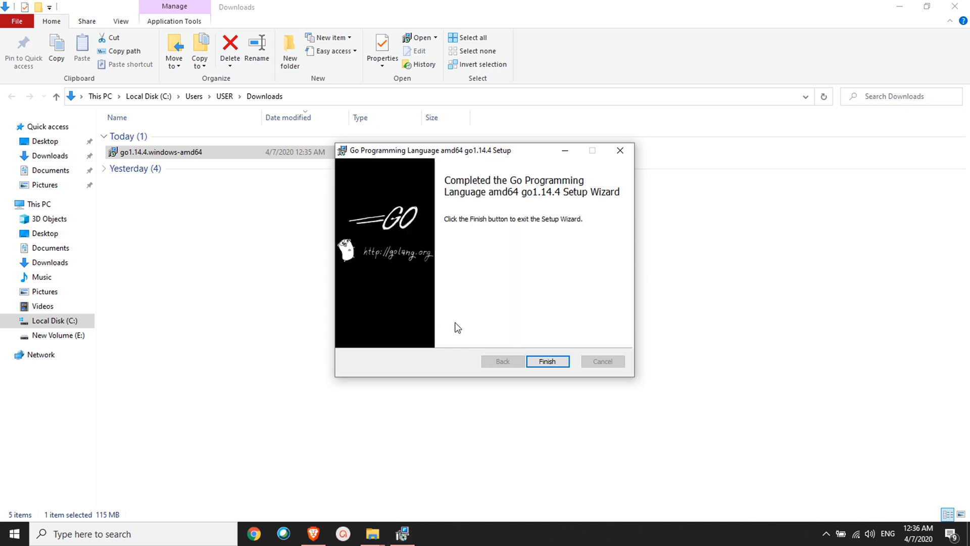
{"action": "left_click", "coordinate": [547, 361]}
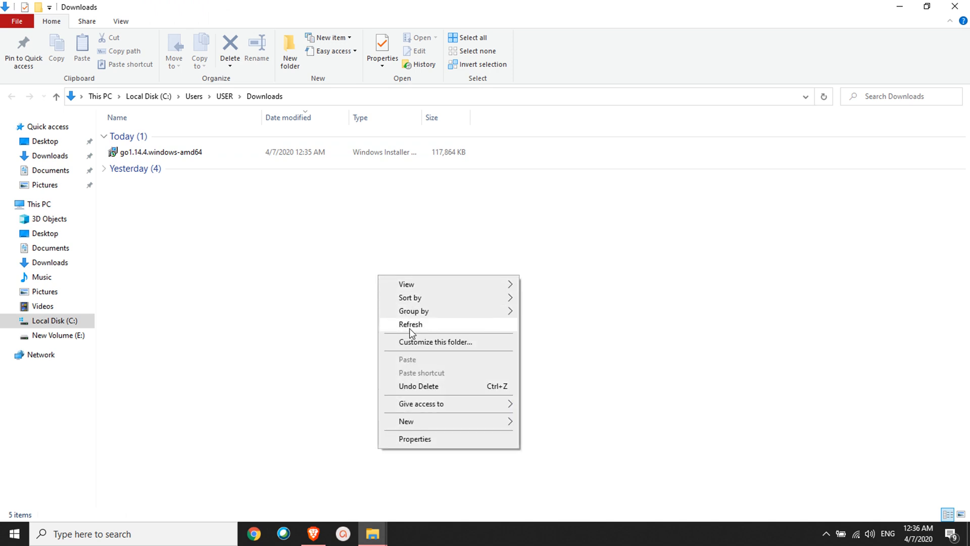
Launch cmd and enter 'go' to check the Go installation.
{"action": "left_click", "coordinate": [409, 324]}
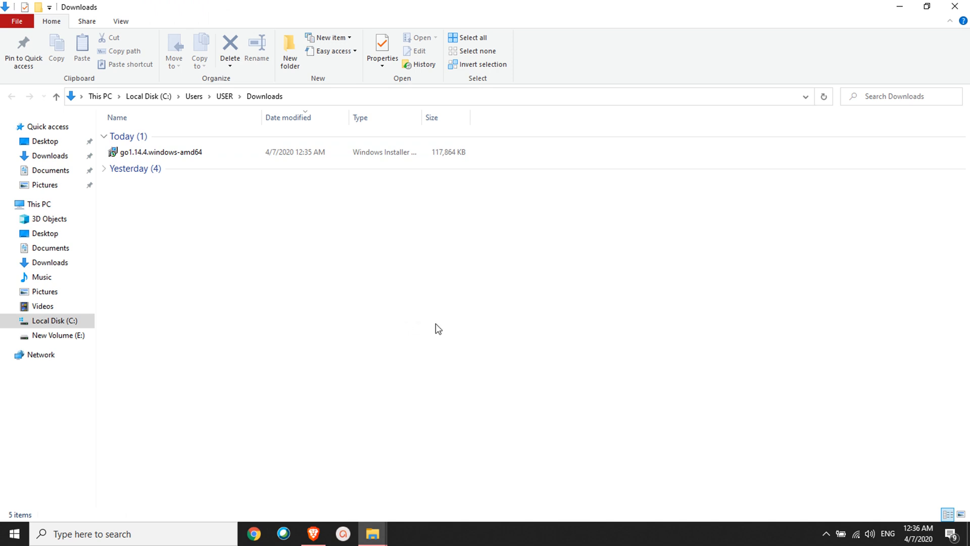
{"action": "type", "text": "cmd"}
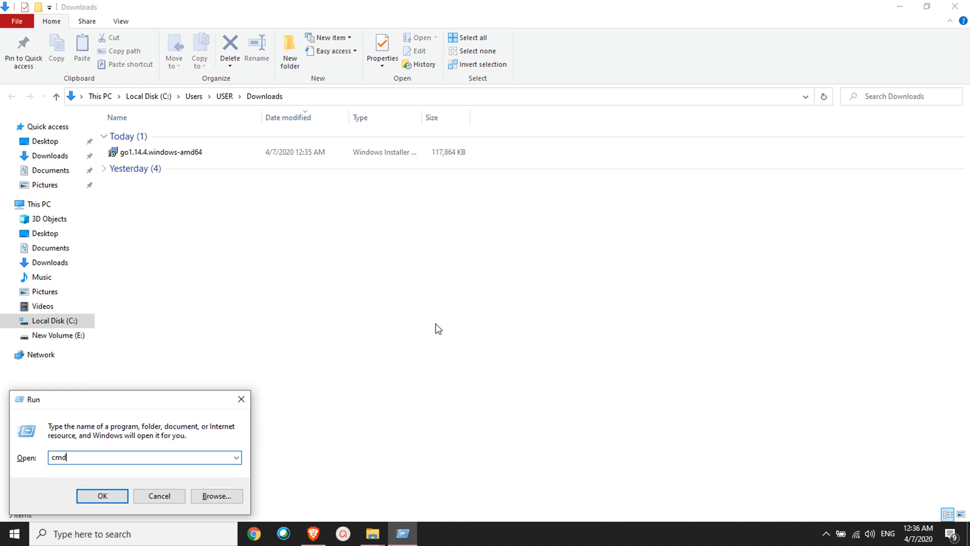
{"action": "left_click", "coordinate": [102, 495]}
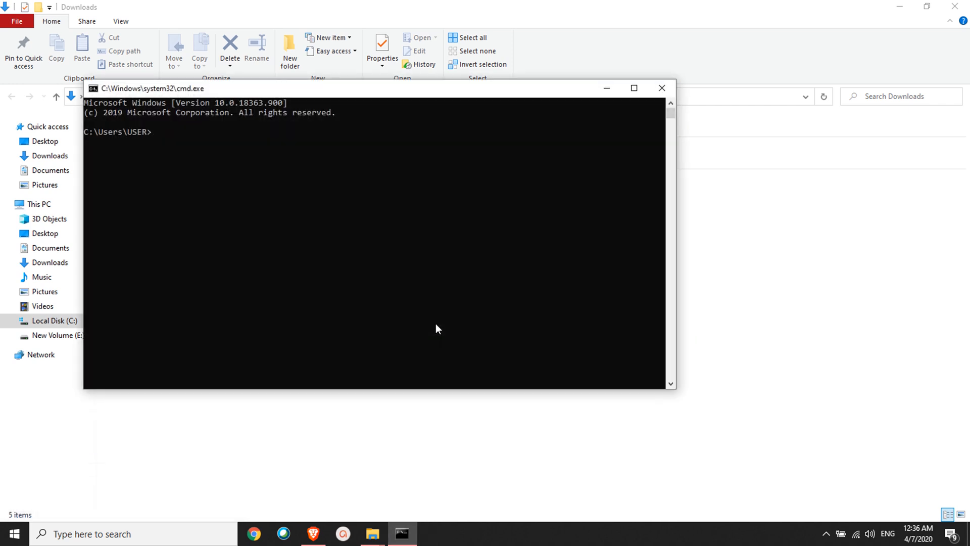
{"action": "type", "text": "google.com"}
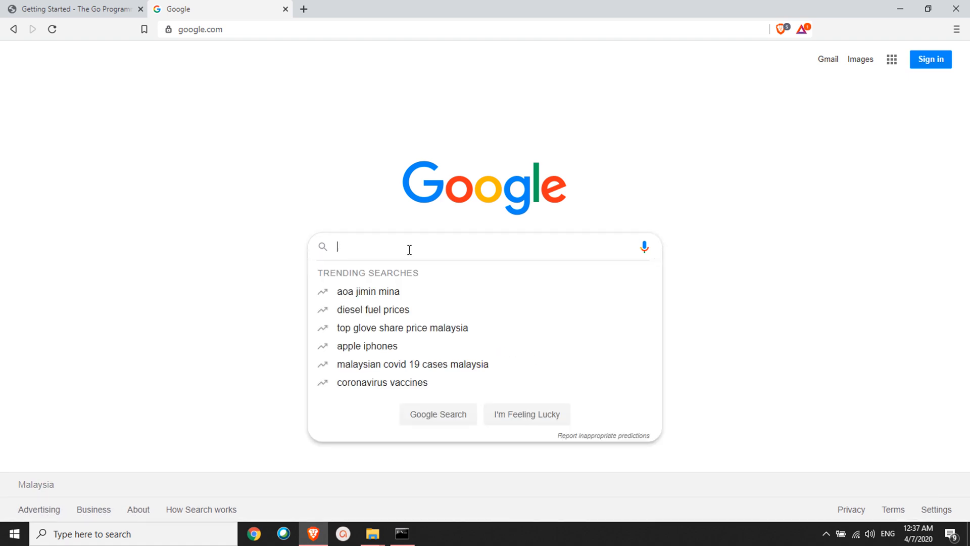
Search Google for 'ipfs' and go to the ipfs.io result.
{"action": "type", "text": "ipfs"}
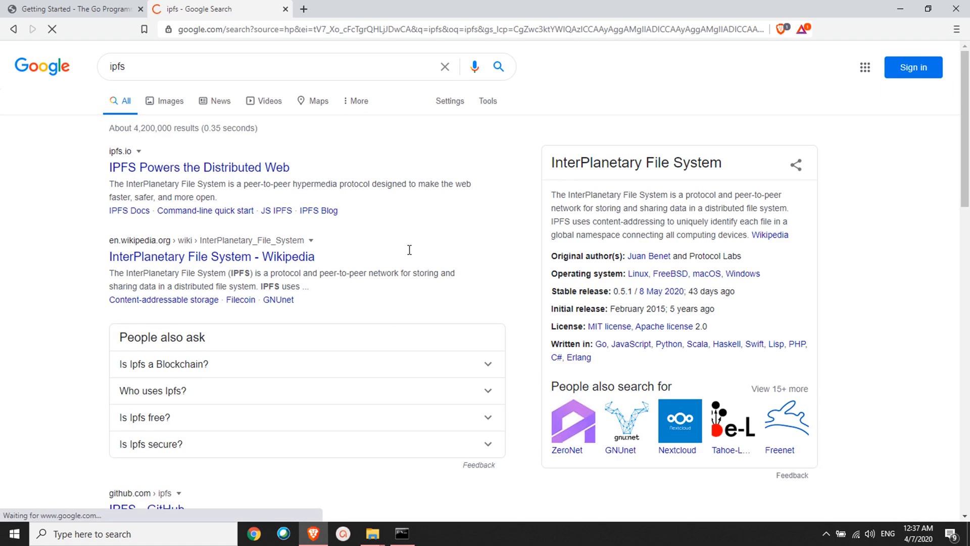
{"action": "left_click", "coordinate": [198, 167]}
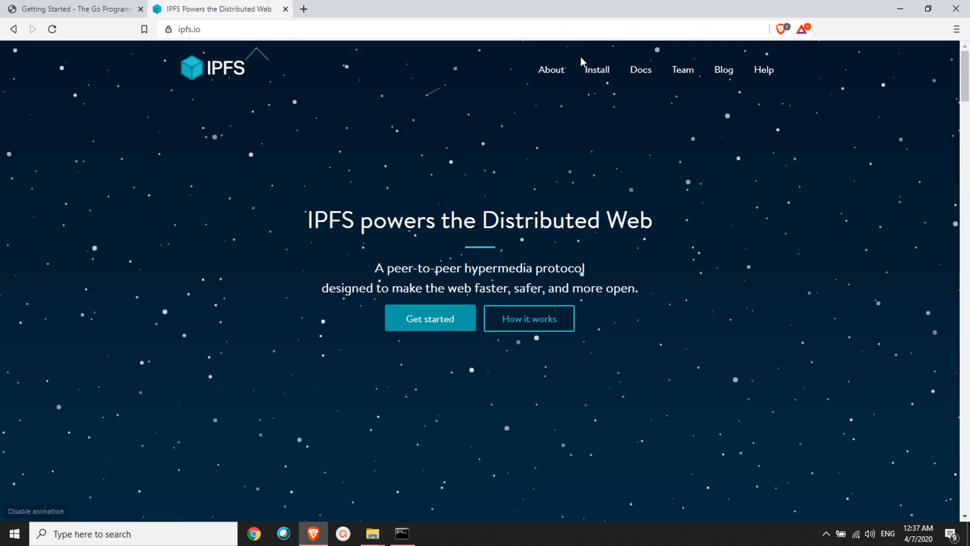
From ipfs.io's Install section, reach the Command-line install quick-start guide.
{"action": "left_click", "coordinate": [596, 70]}
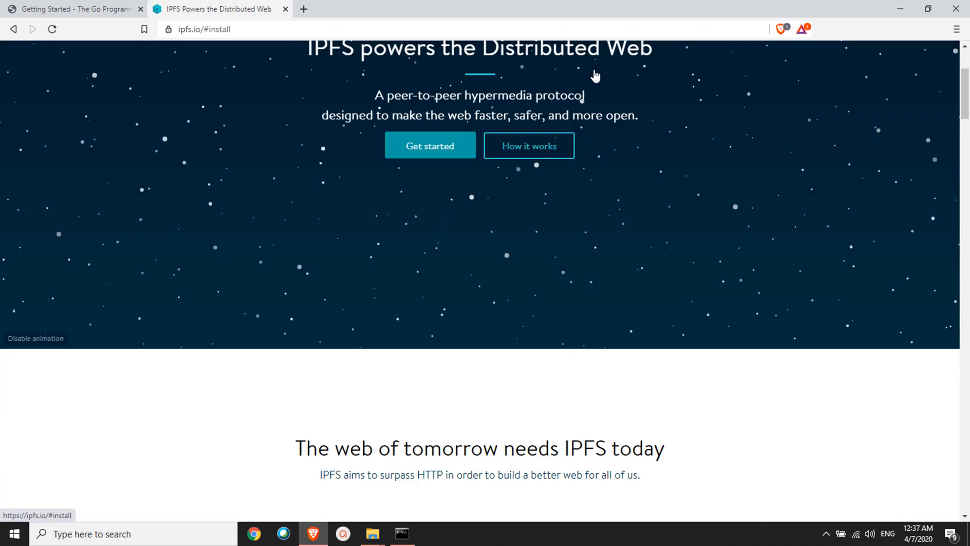
{"action": "scroll", "scroll_direction": "down", "scroll_amount": 3}
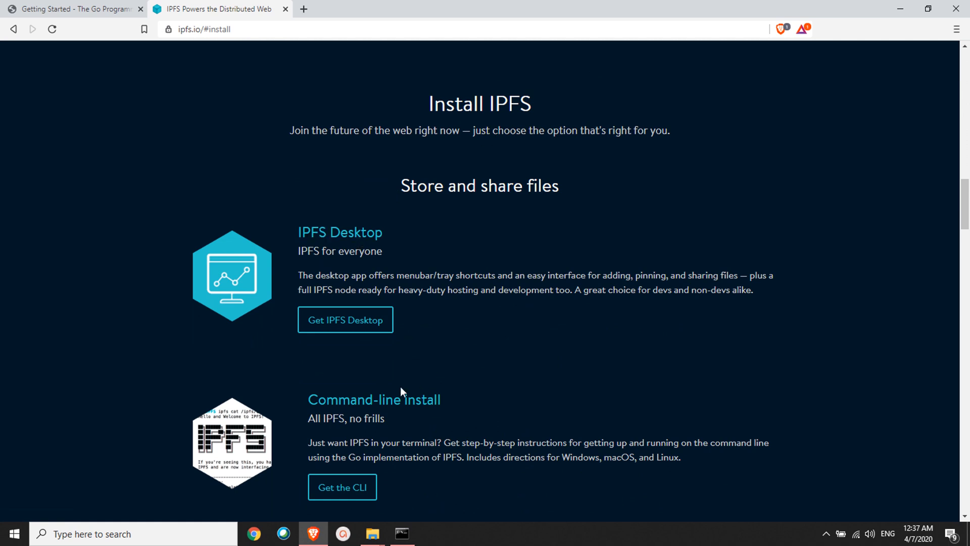
{"action": "mouse_move", "coordinate": [373, 399]}
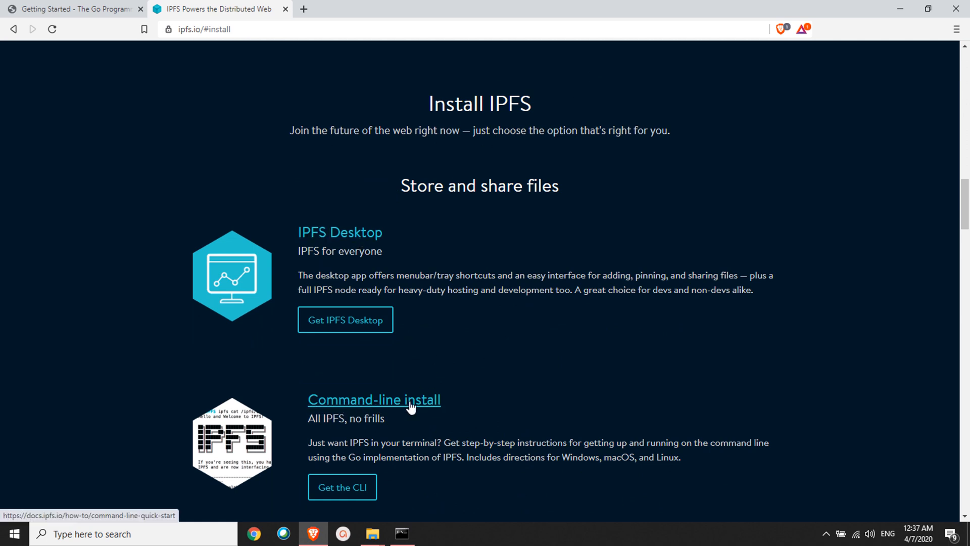
{"action": "left_click", "coordinate": [373, 399]}
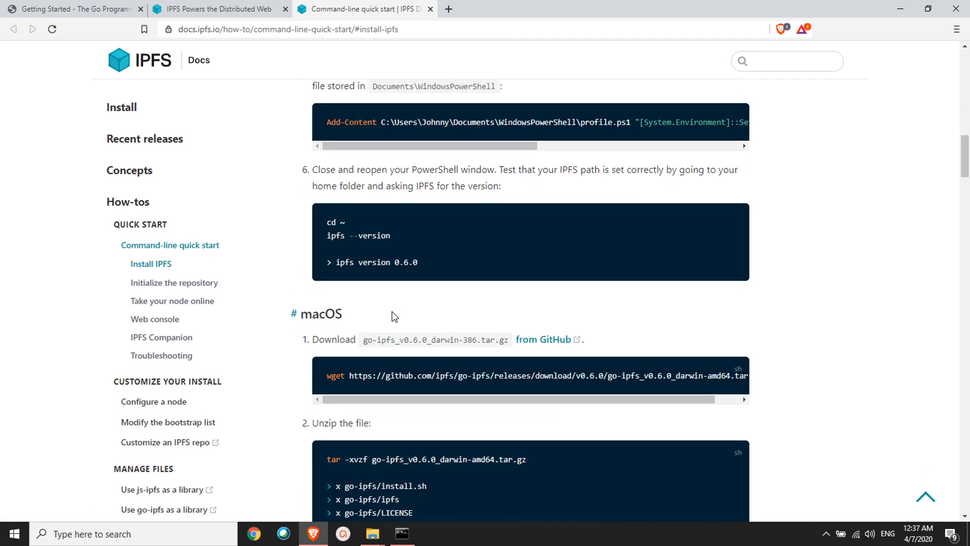
{"action": "scroll", "scroll_direction": "down", "scroll_amount": 3}
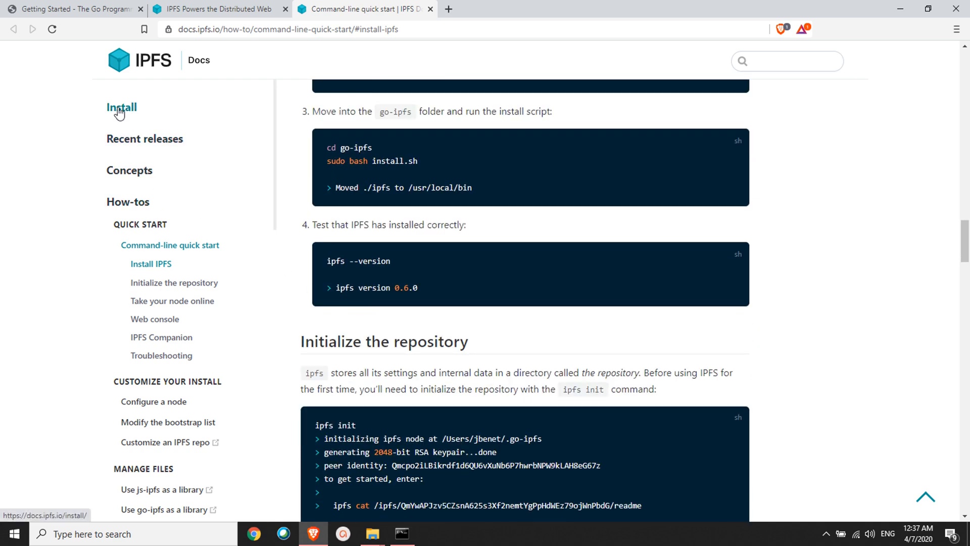
Via Install go-ipfs, download the v0.6.0 Windows 64-bit zip from dist.ipfs.io into Downloads.
{"action": "left_click", "coordinate": [121, 107]}
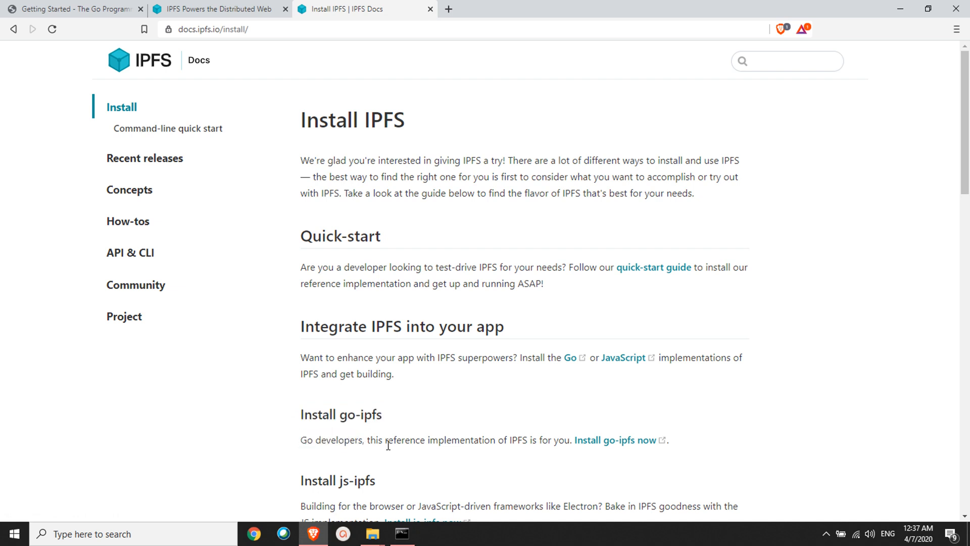
{"action": "mouse_move", "coordinate": [615, 439]}
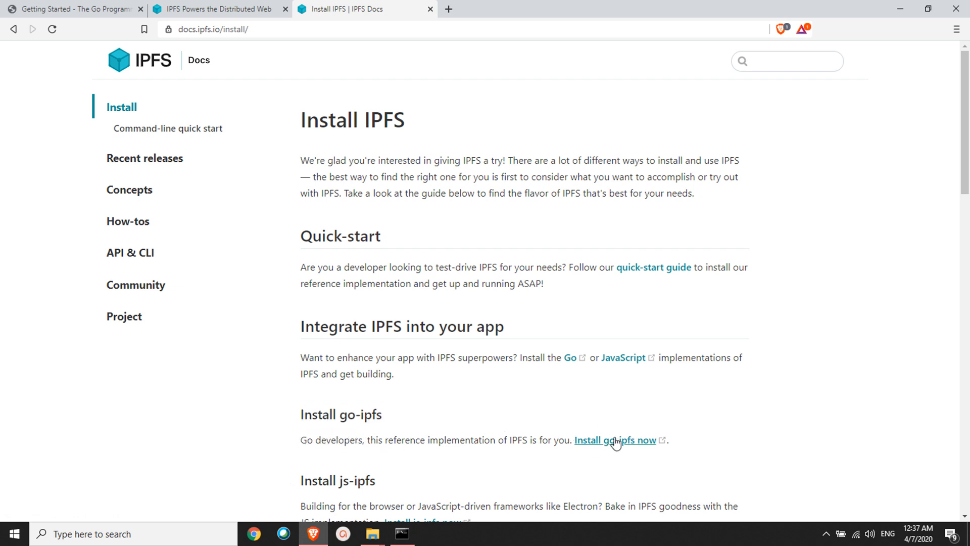
{"action": "mouse_move", "coordinate": [626, 447]}
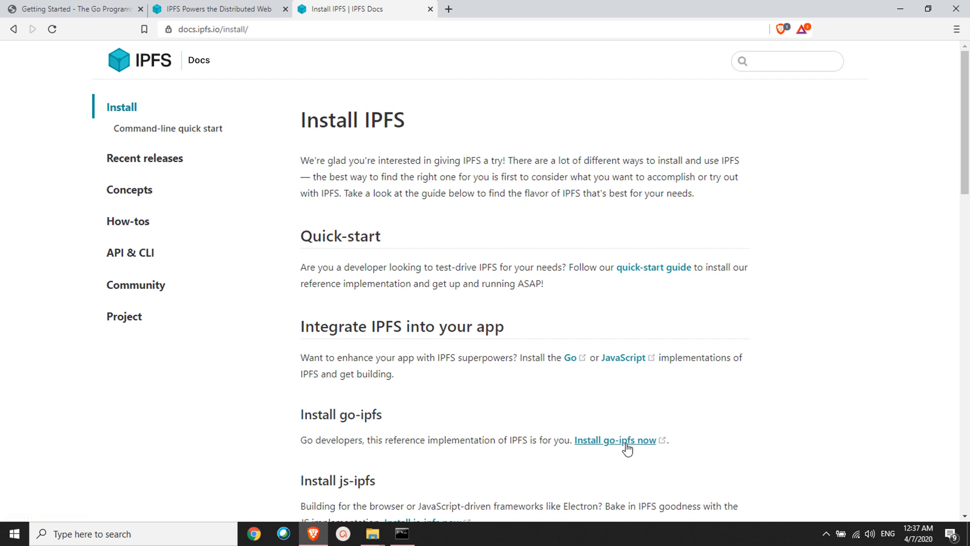
{"action": "left_click", "coordinate": [614, 440]}
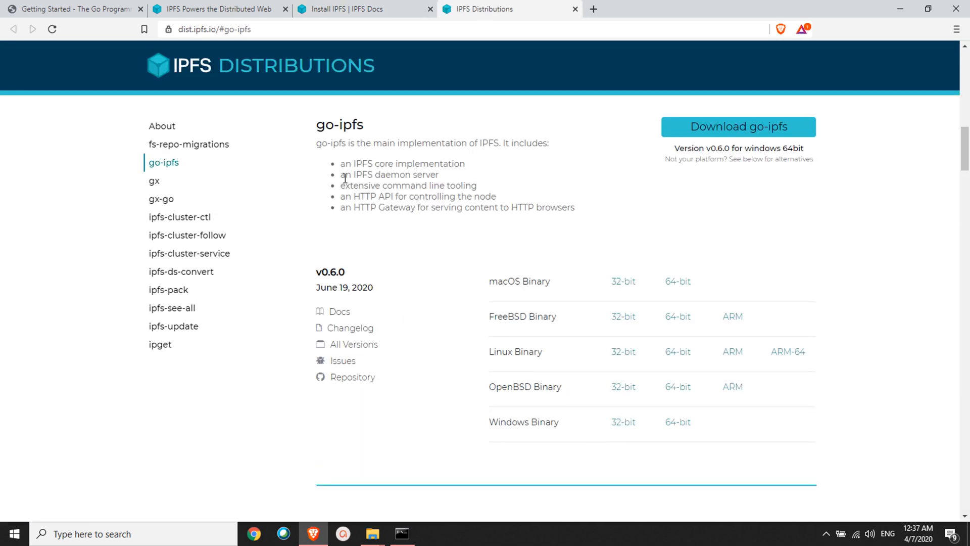
{"action": "double_click", "coordinate": [339, 125]}
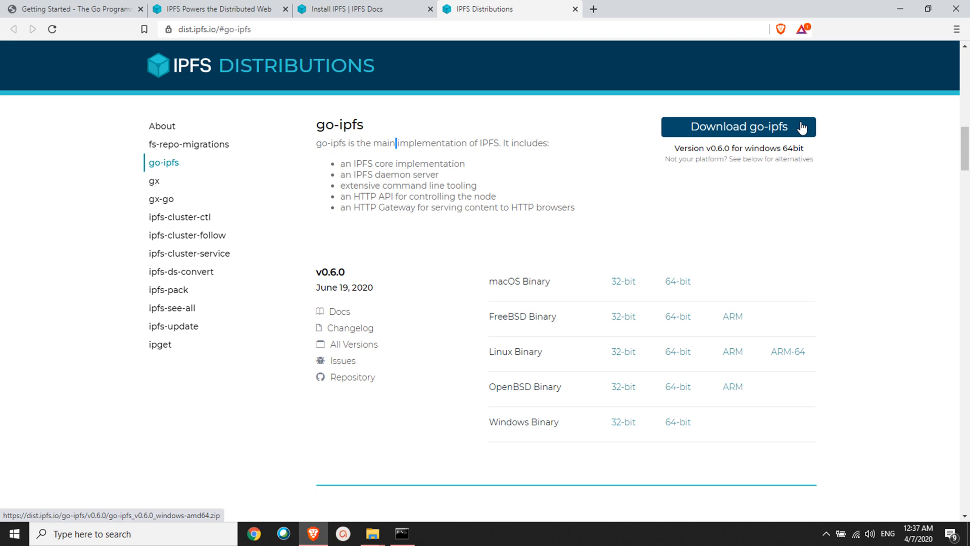
{"action": "left_click", "coordinate": [738, 126]}
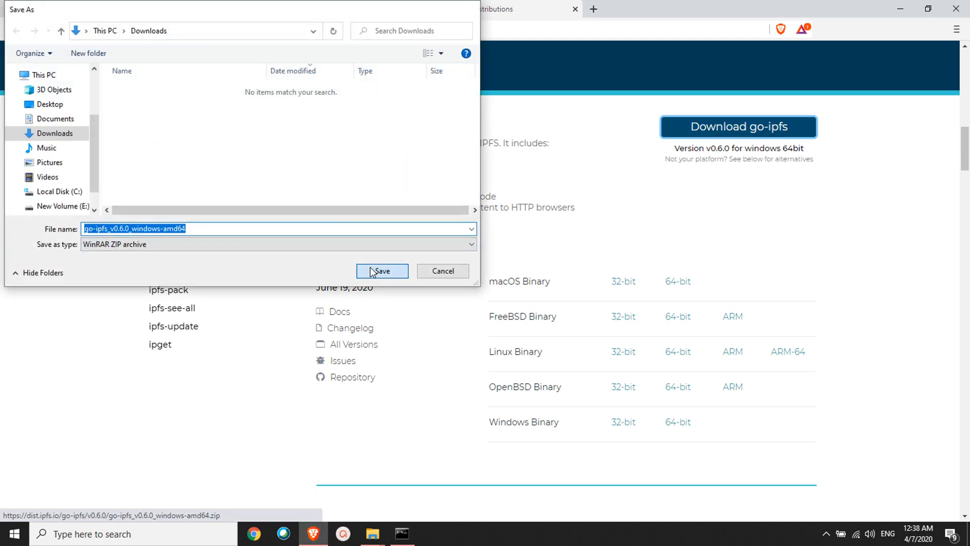
{"action": "left_click", "coordinate": [382, 271]}
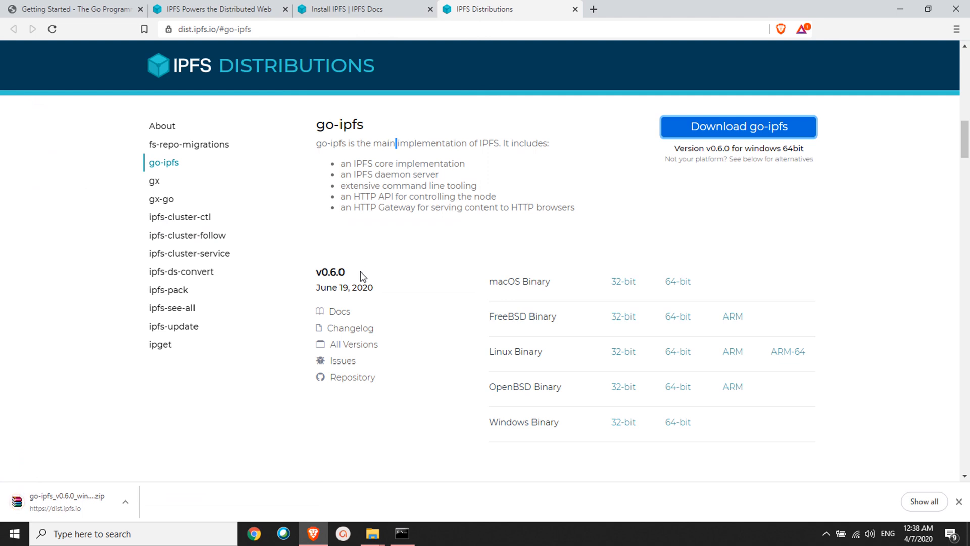
{"action": "mouse_move", "coordinate": [350, 301]}
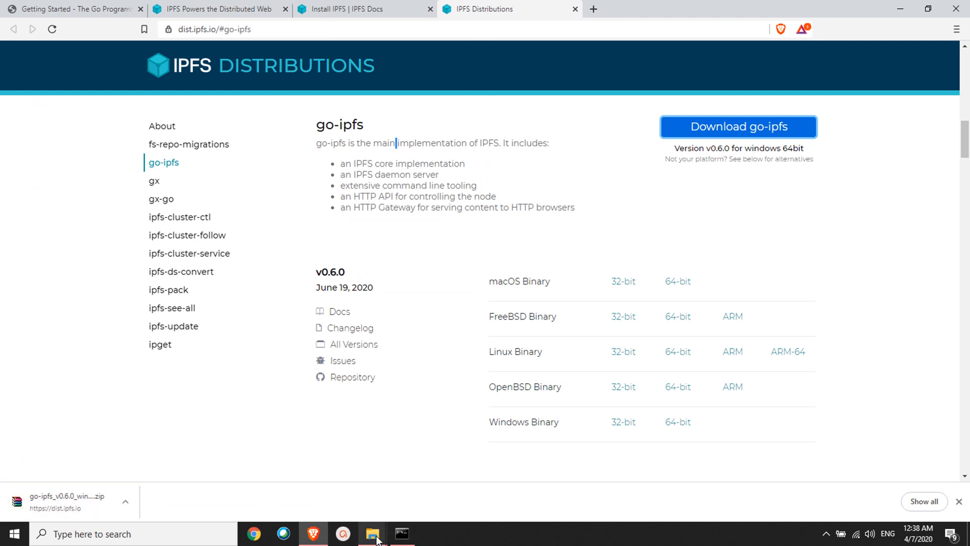
Extract the go-ipfs zip from Downloads to C:\ with WinRAR and close the archive.
{"action": "left_click", "coordinate": [372, 534]}
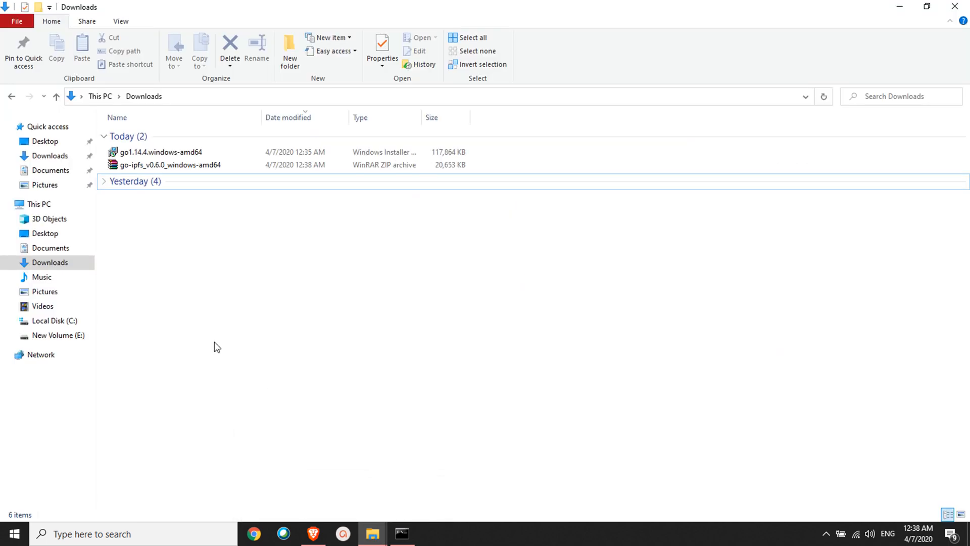
{"action": "left_click", "coordinate": [53, 320]}
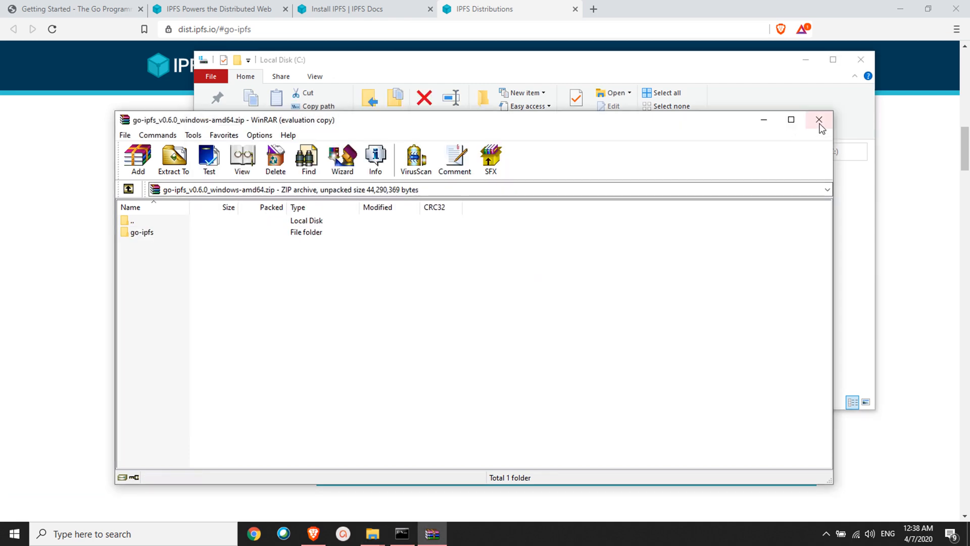
{"action": "left_click", "coordinate": [820, 119]}
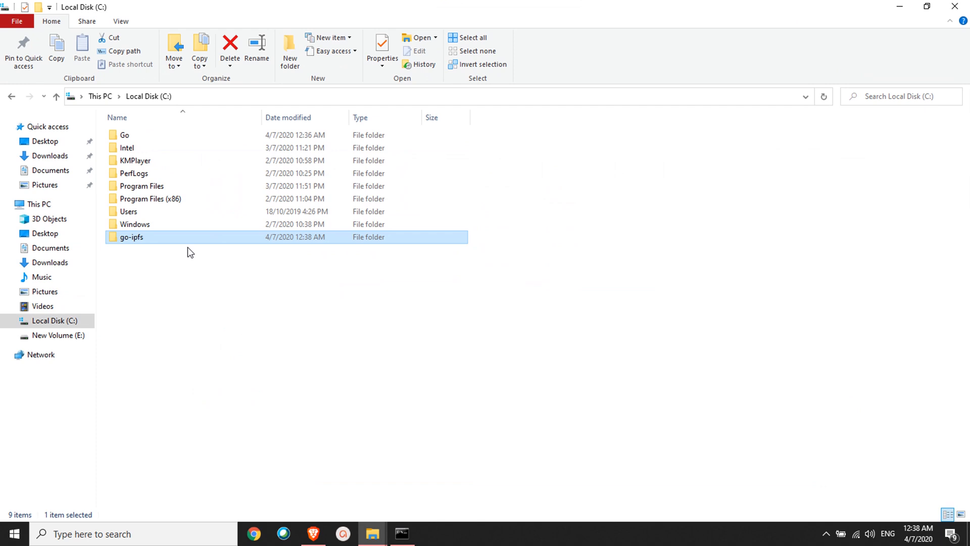
{"action": "mouse_move", "coordinate": [159, 241]}
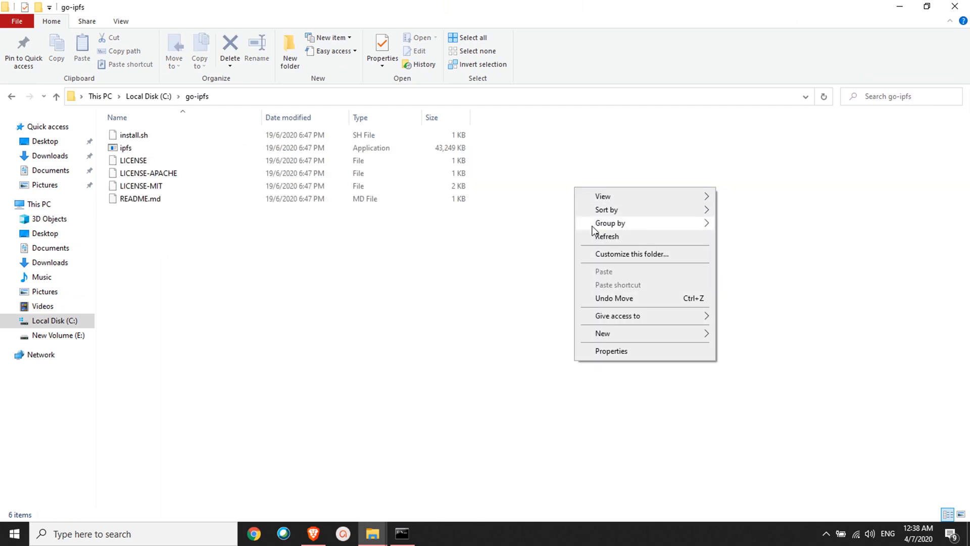
Browse C:\go-ipfs, checking install.sh and the ipfs application file.
{"action": "left_click", "coordinate": [159, 251]}
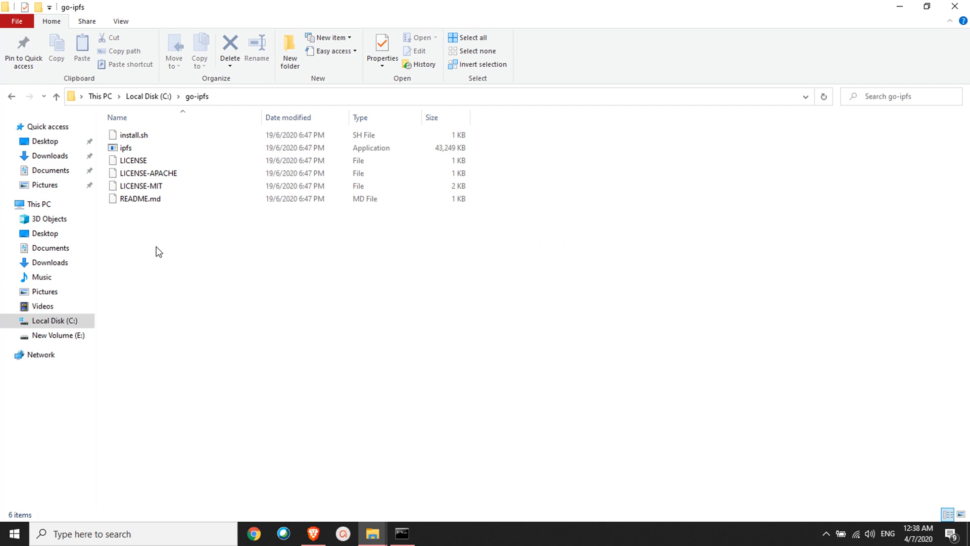
{"action": "left_click", "coordinate": [133, 134]}
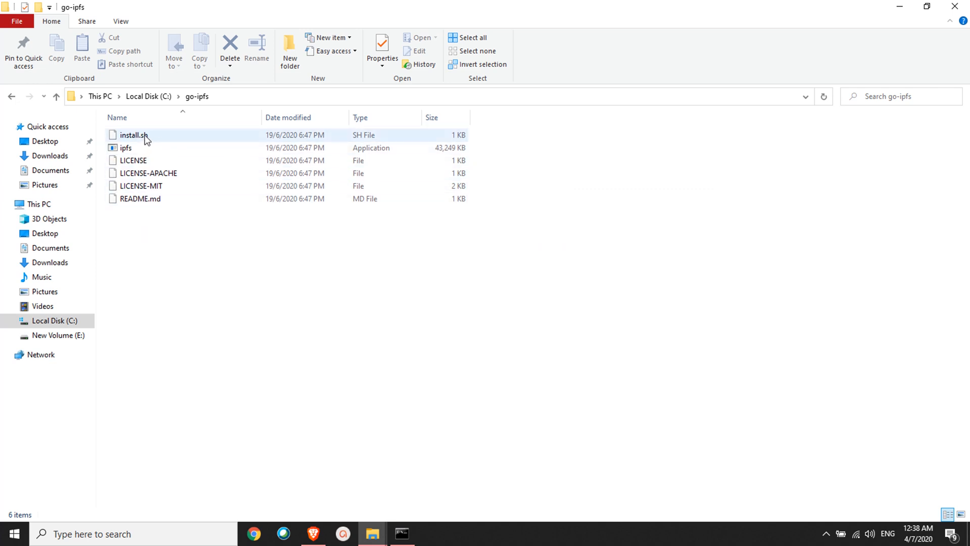
{"action": "left_click", "coordinate": [125, 148]}
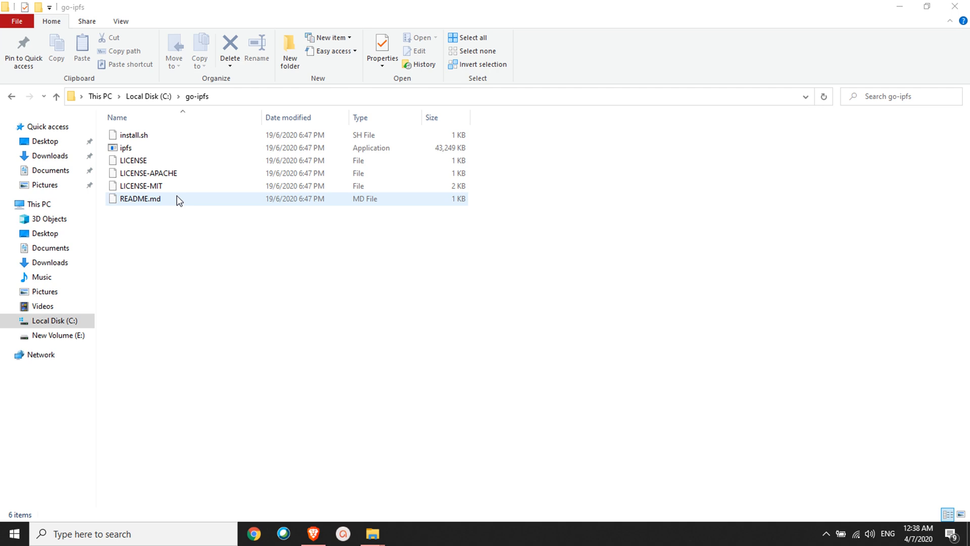
{"action": "left_click", "coordinate": [125, 148]}
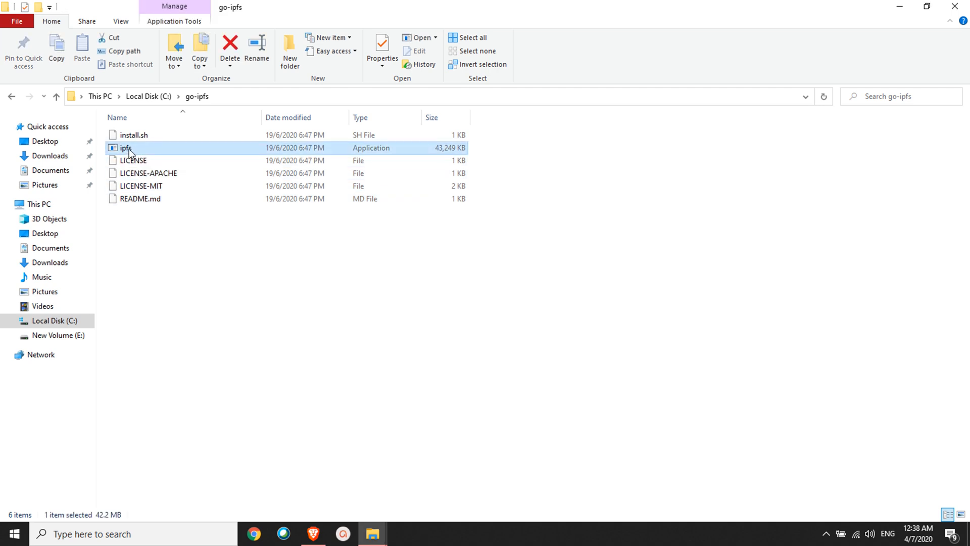
Launch ipfs.exe from C:\go-ipfs, allow firewall access, and maximize the daemon console.
{"action": "double_click", "coordinate": [126, 147]}
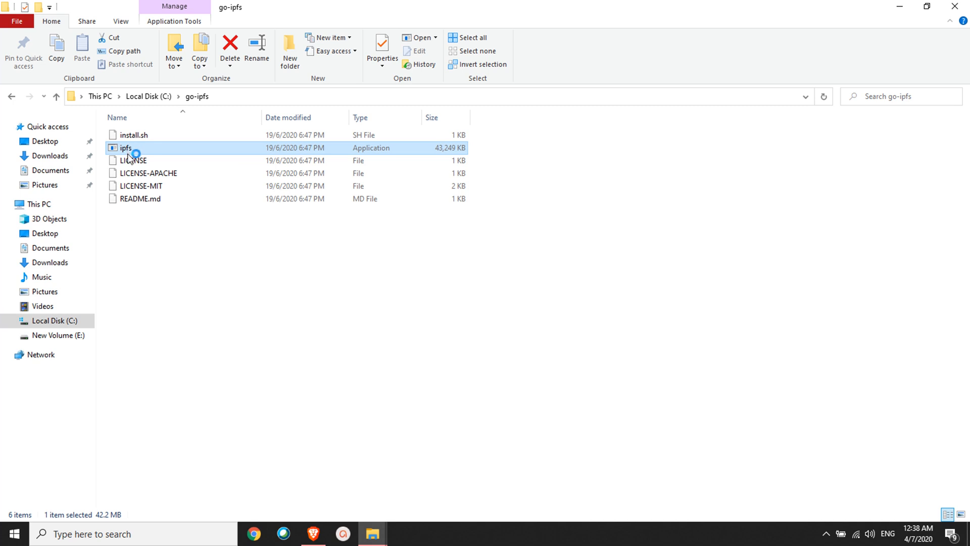
{"action": "double_click", "coordinate": [125, 148]}
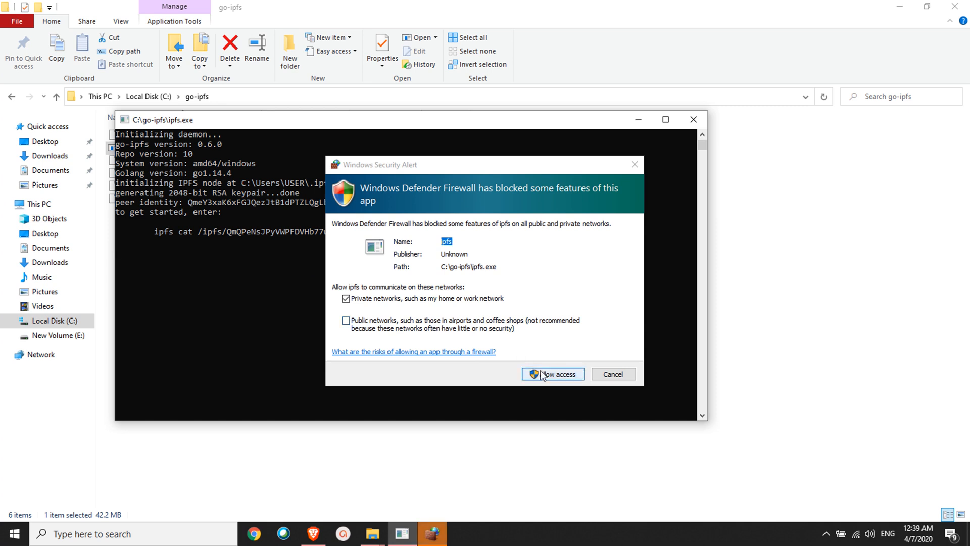
{"action": "left_click", "coordinate": [552, 374]}
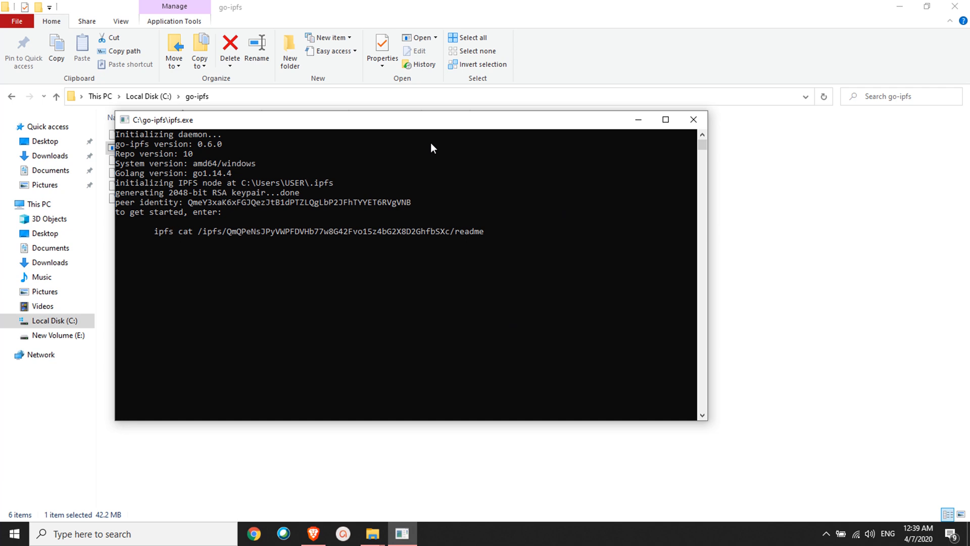
{"action": "left_click", "coordinate": [666, 120]}
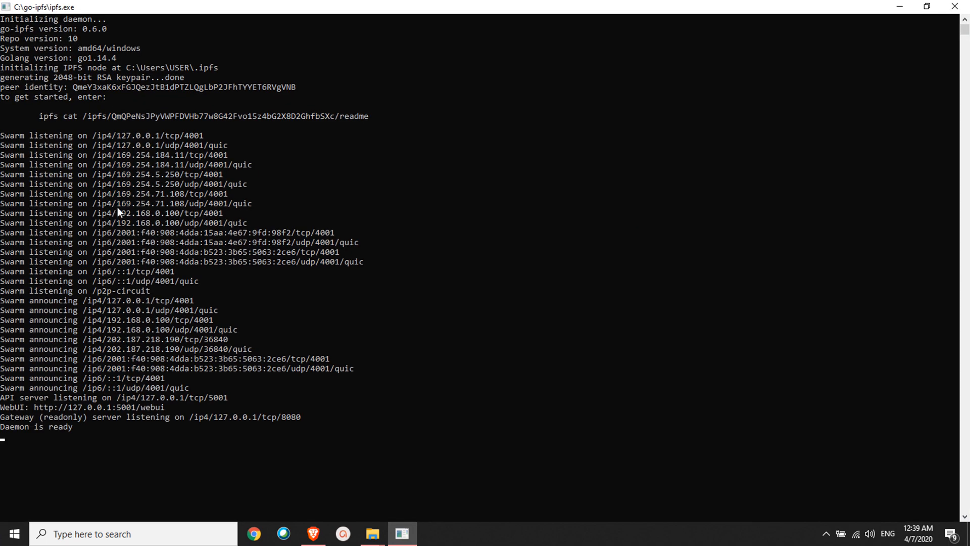
{"action": "mouse_move", "coordinate": [142, 275]}
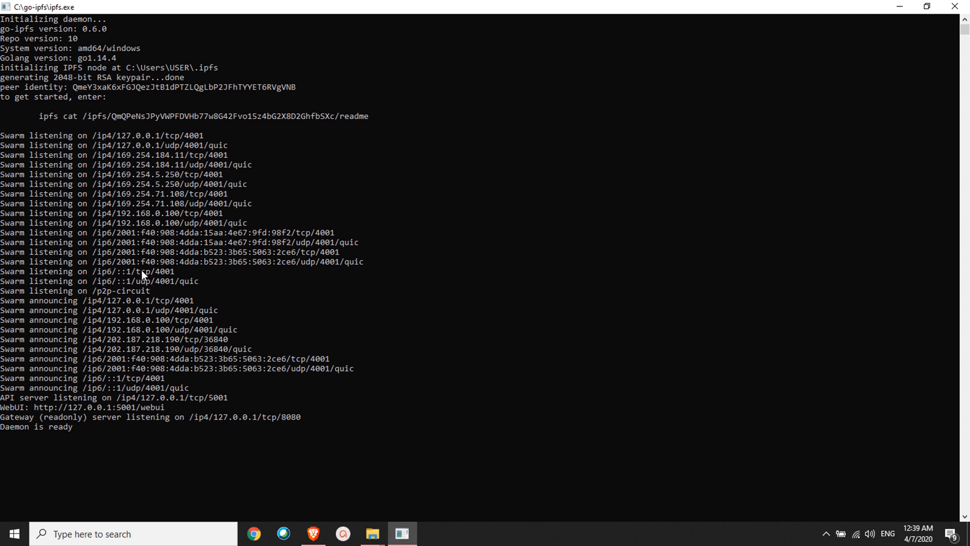
{"action": "mouse_move", "coordinate": [15, 412]}
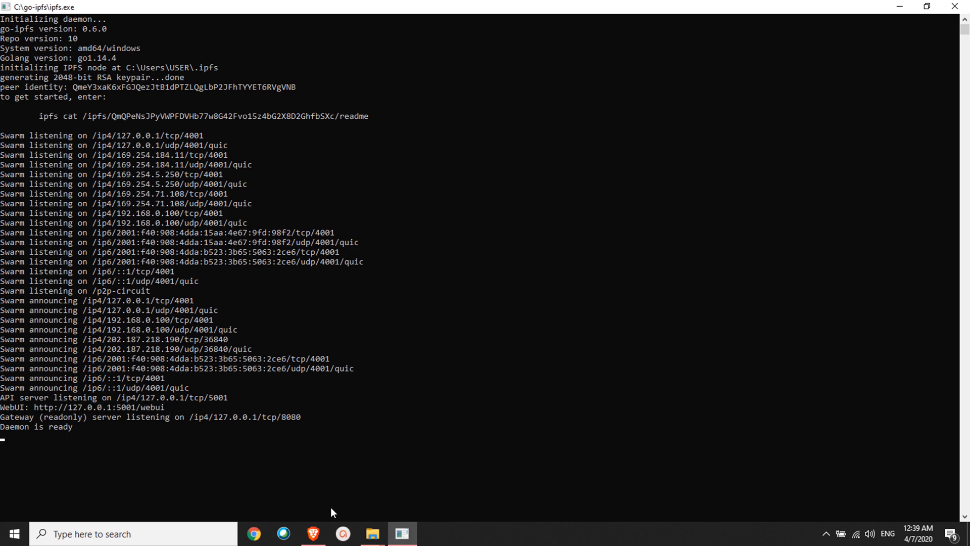
Load 127.0.0.1:5001/webui in a new Brave tab and scroll through the Peers table.
{"action": "left_click", "coordinate": [312, 534]}
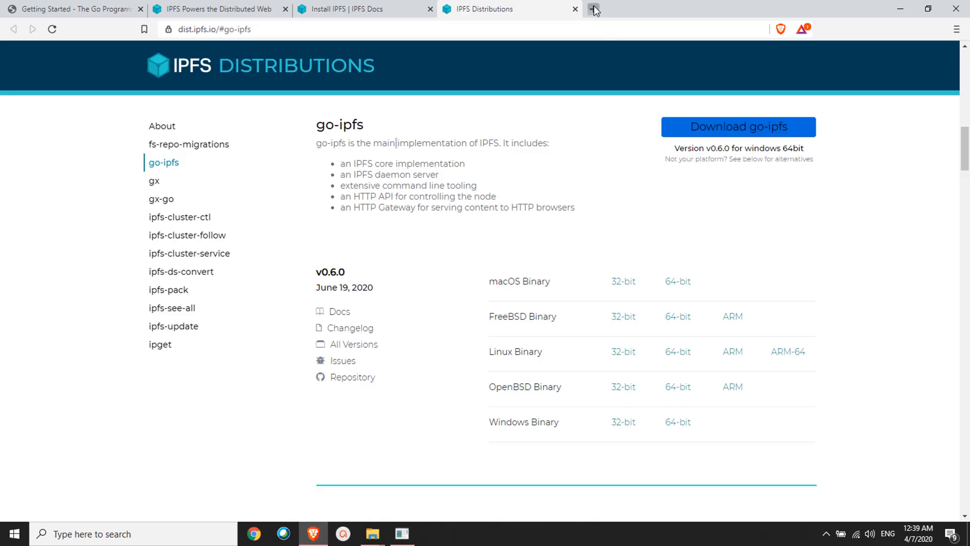
{"action": "left_click", "coordinate": [593, 9]}
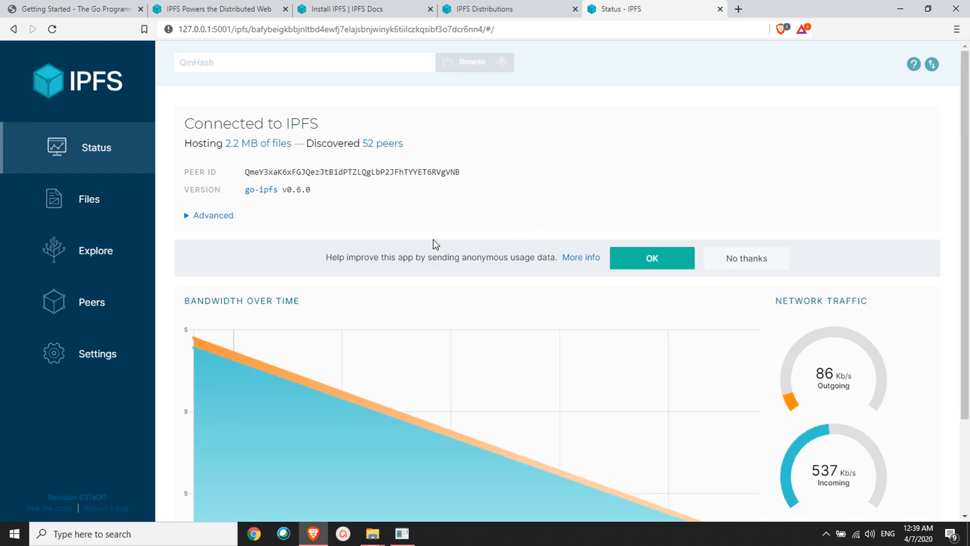
{"action": "scroll", "scroll_direction": "down", "scroll_amount": 3}
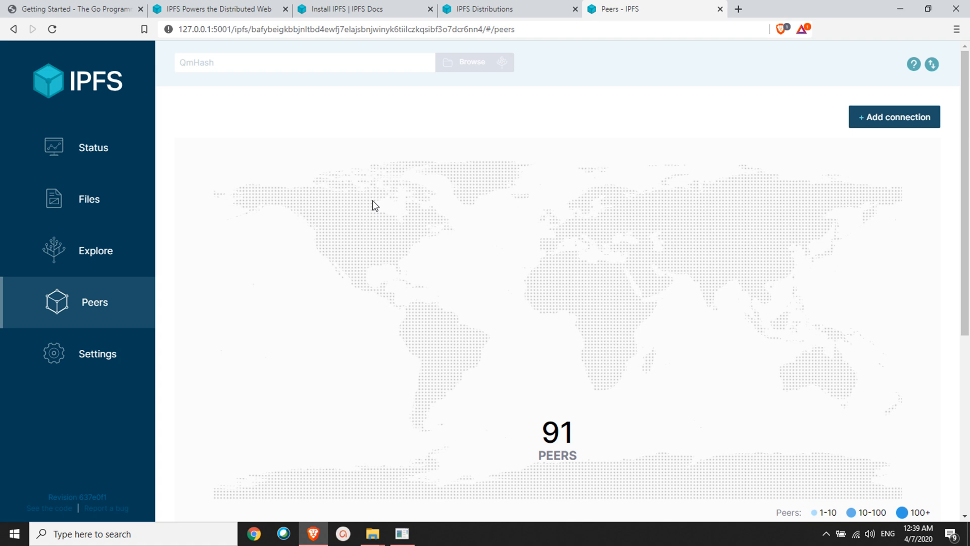
{"action": "scroll", "scroll_direction": "down", "scroll_amount": 3}
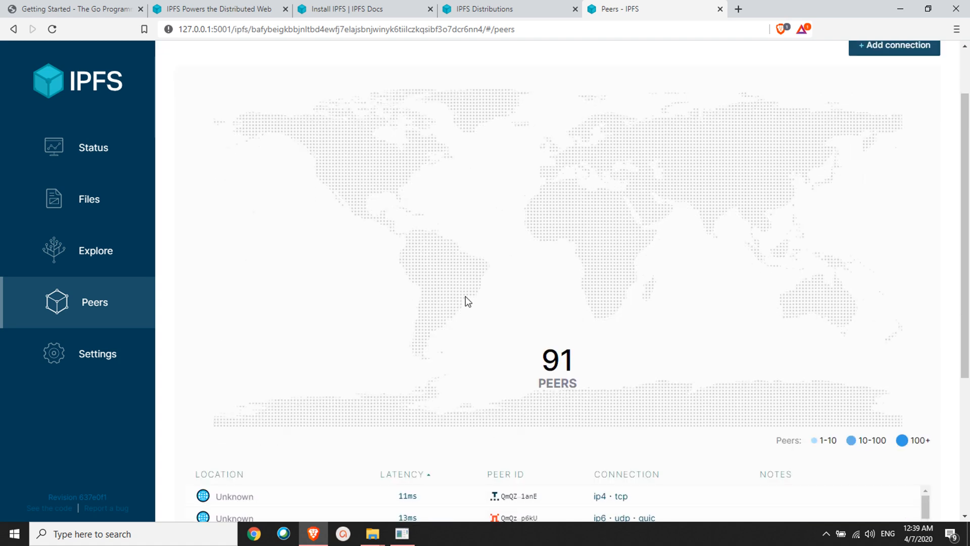
{"action": "scroll", "scroll_direction": "down", "scroll_amount": 3}
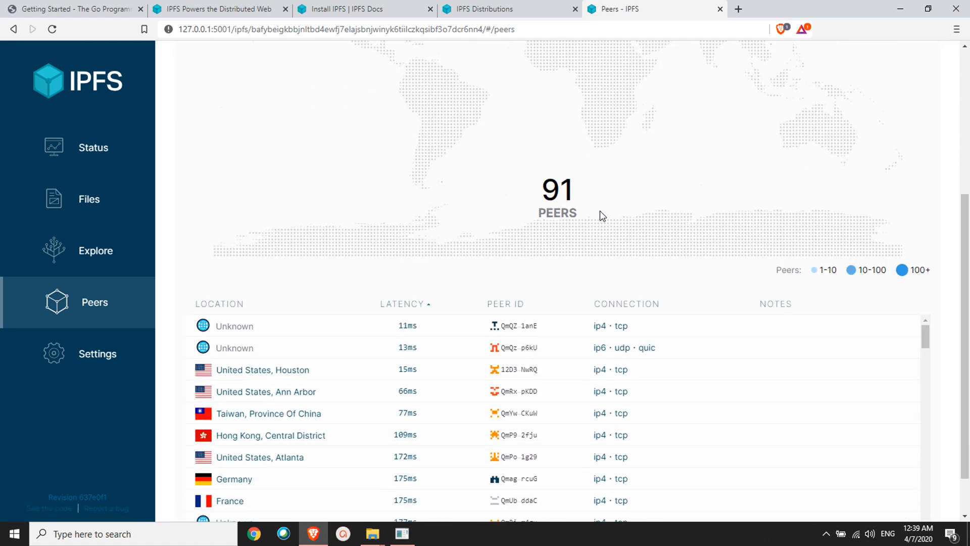
{"action": "mouse_move", "coordinate": [534, 206]}
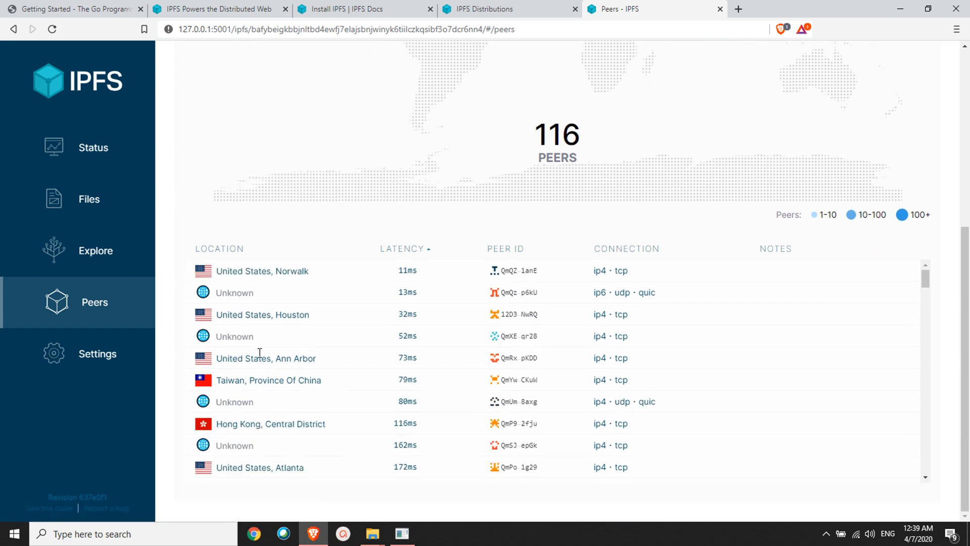
Finish reviewing the 182 discovered peers and return to the node Status overview.
{"action": "scroll", "scroll_direction": "down", "scroll_amount": 3}
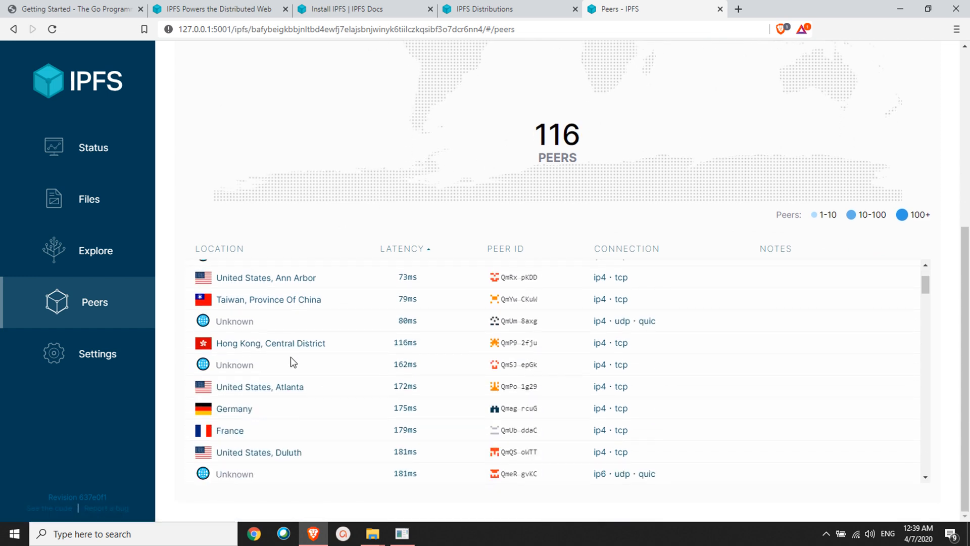
{"action": "scroll", "scroll_direction": "down", "scroll_amount": 3}
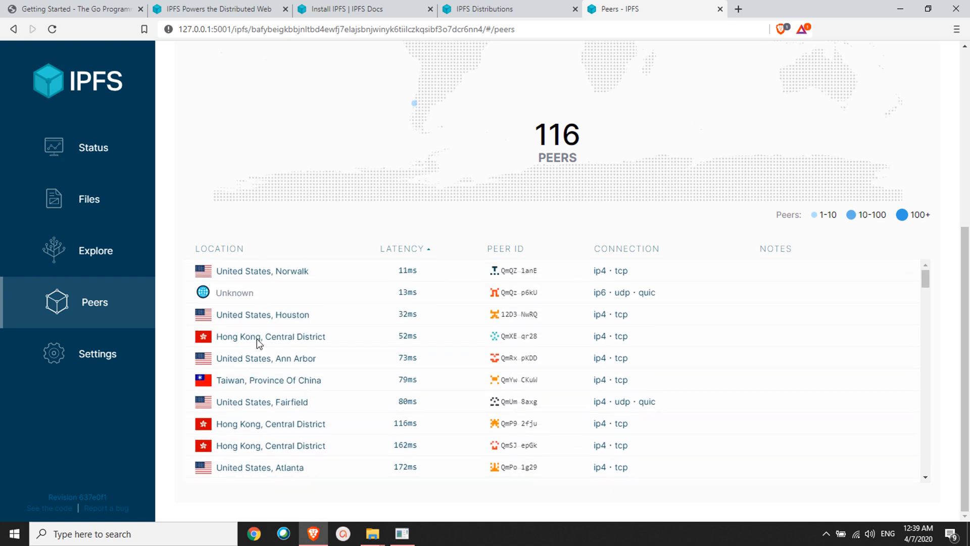
{"action": "left_click", "coordinate": [93, 148]}
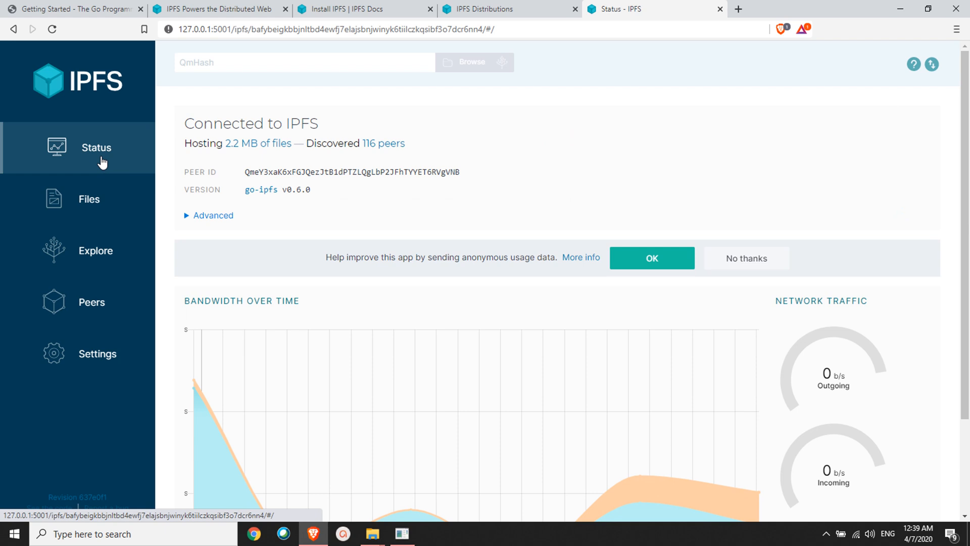
{"action": "mouse_move", "coordinate": [567, 310]}
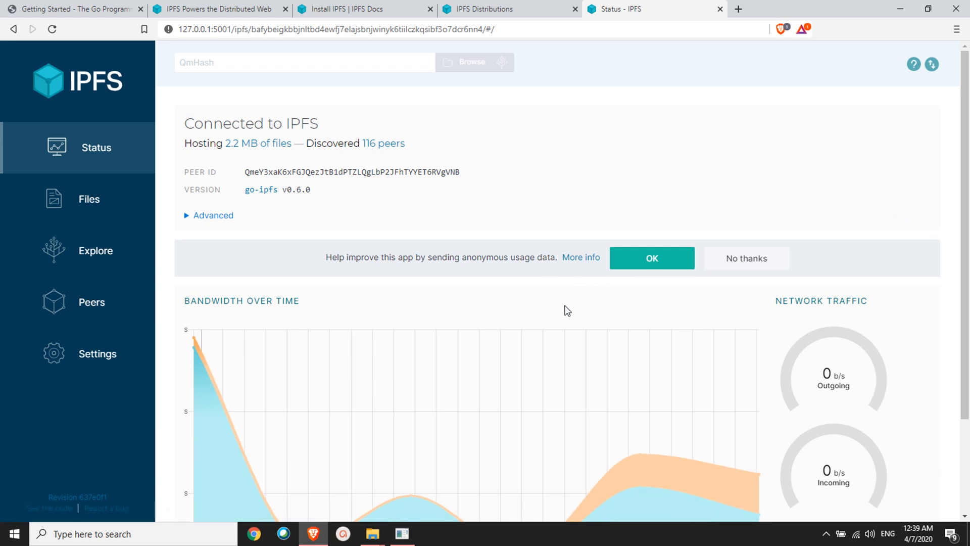
{"action": "left_click", "coordinate": [401, 533]}
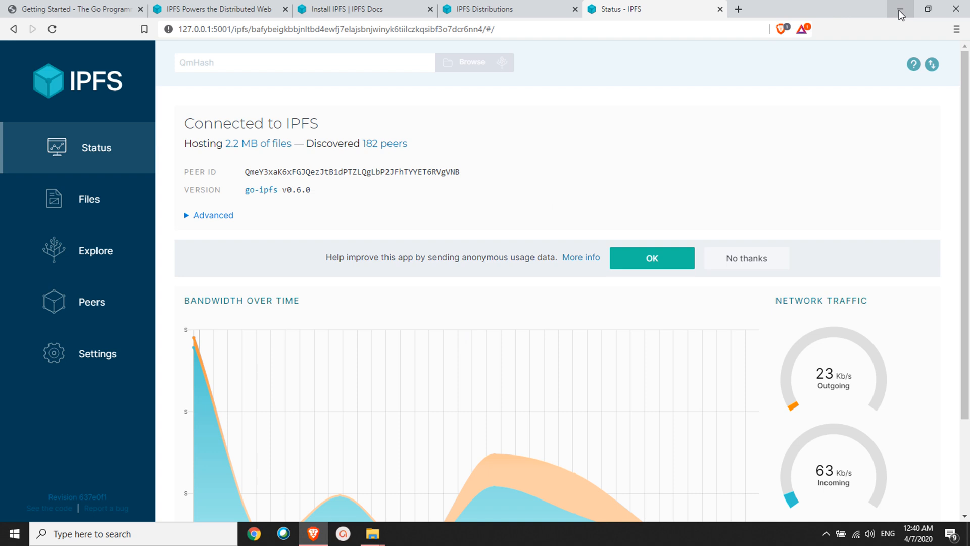
Run ipfs in a fresh Command Prompt, which fails as an unrecognized command.
{"action": "left_click", "coordinate": [372, 533]}
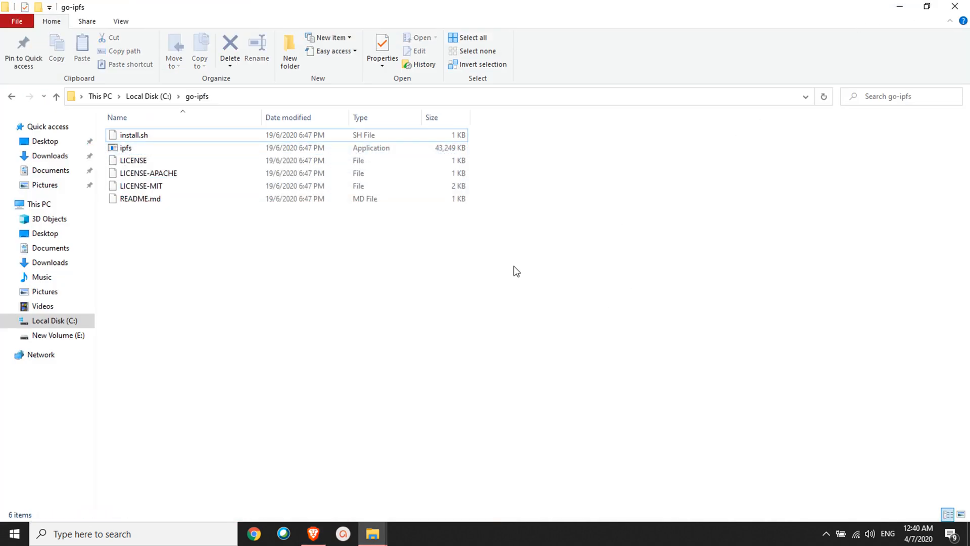
{"action": "mouse_move", "coordinate": [509, 283]}
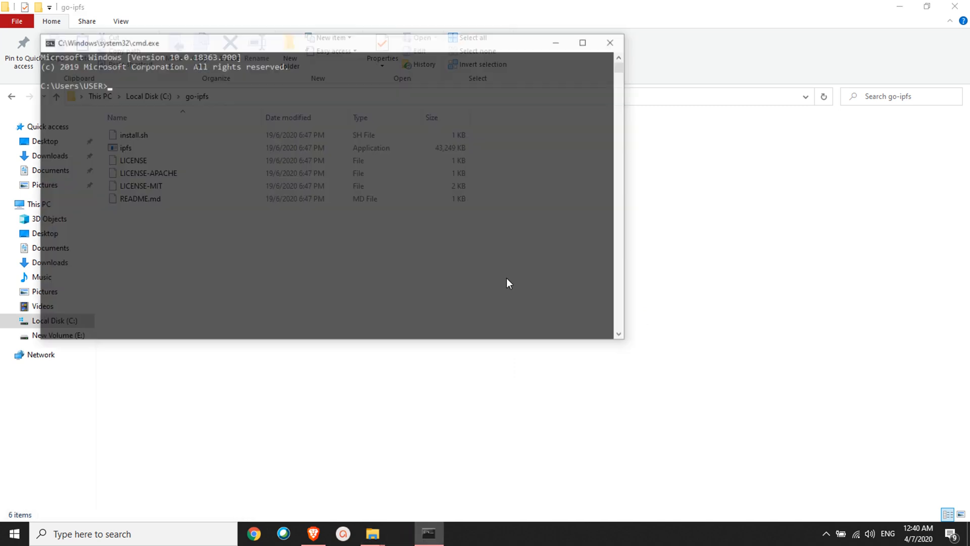
{"action": "type", "text": "ipfs"}
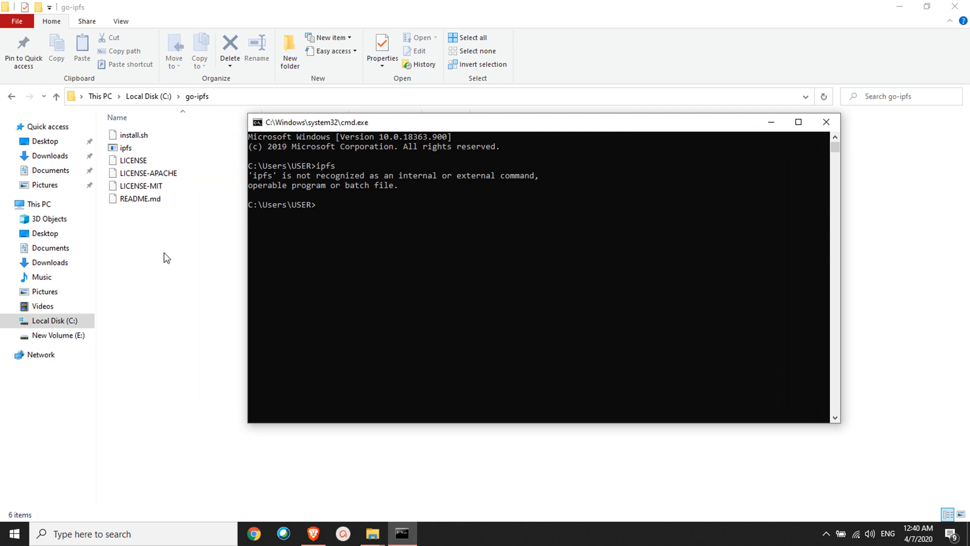
{"action": "mouse_move", "coordinate": [169, 259]}
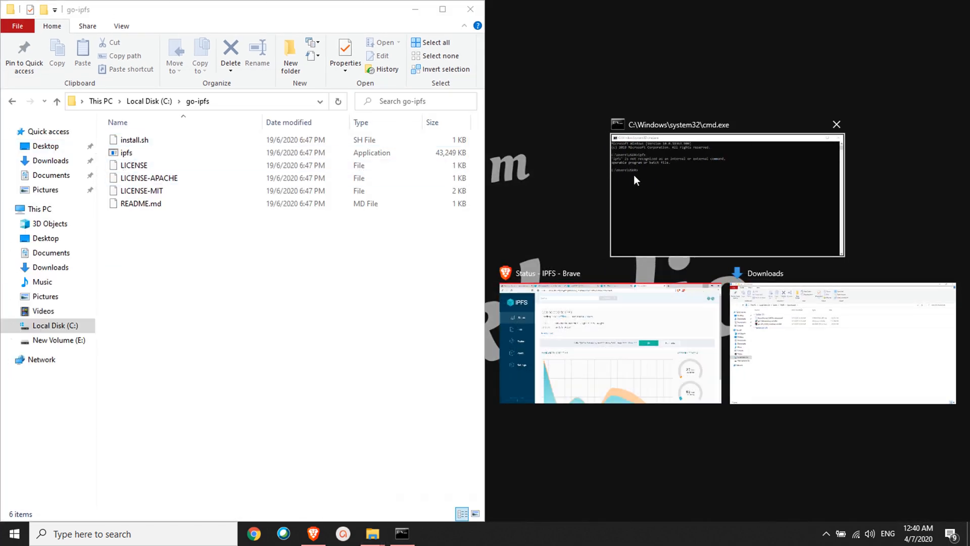
Tile cmd beside the go-ipfs folder, close the daemon window, and backspace over the inserted path.
{"action": "left_click", "coordinate": [127, 153]}
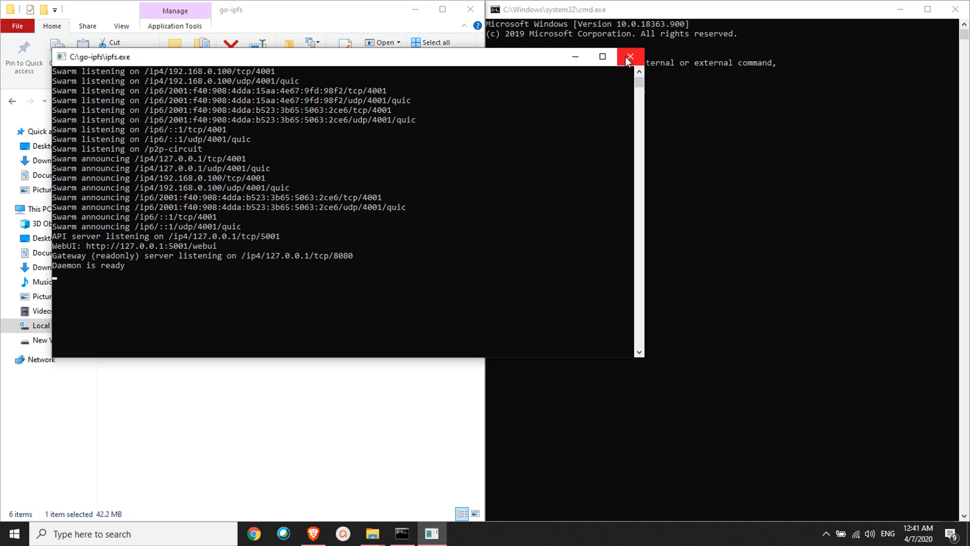
{"action": "left_click", "coordinate": [629, 57]}
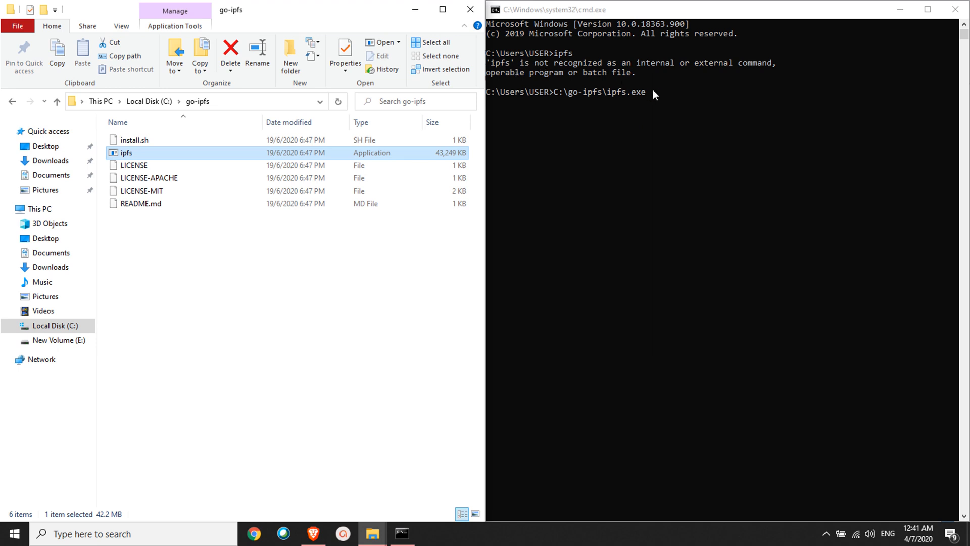
{"action": "key", "text": "Backspace"}
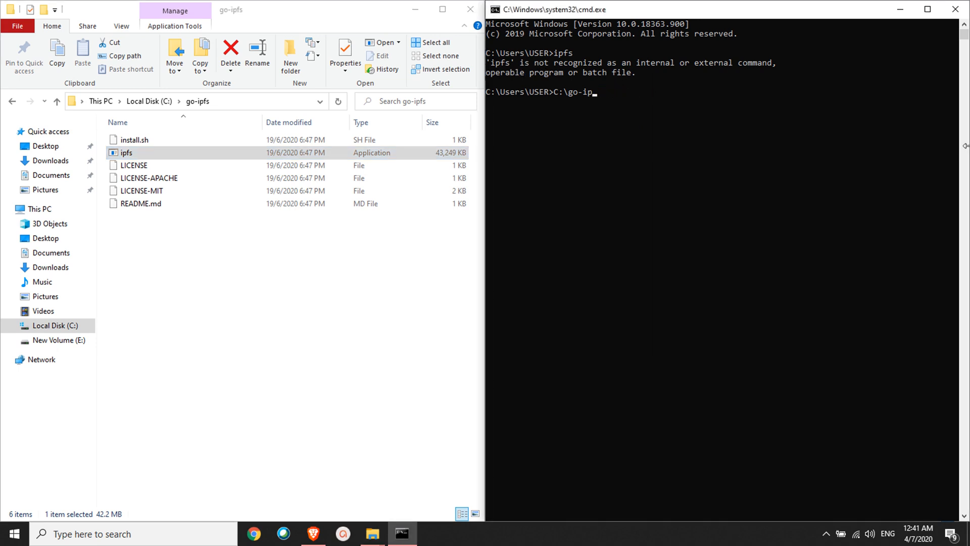